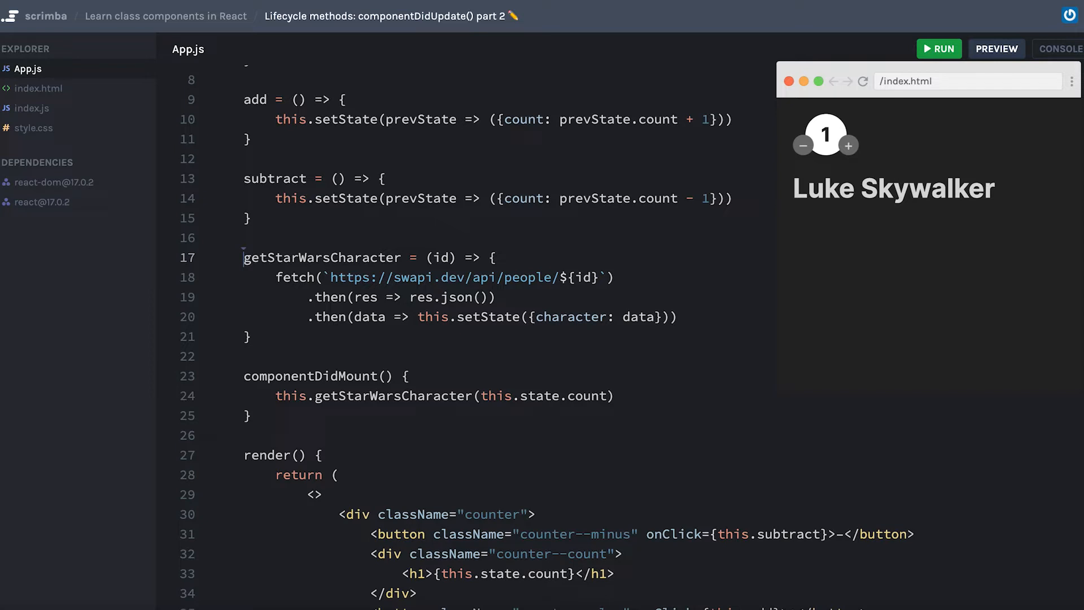
{"action": "mouse_move", "coordinate": [812, 170]}
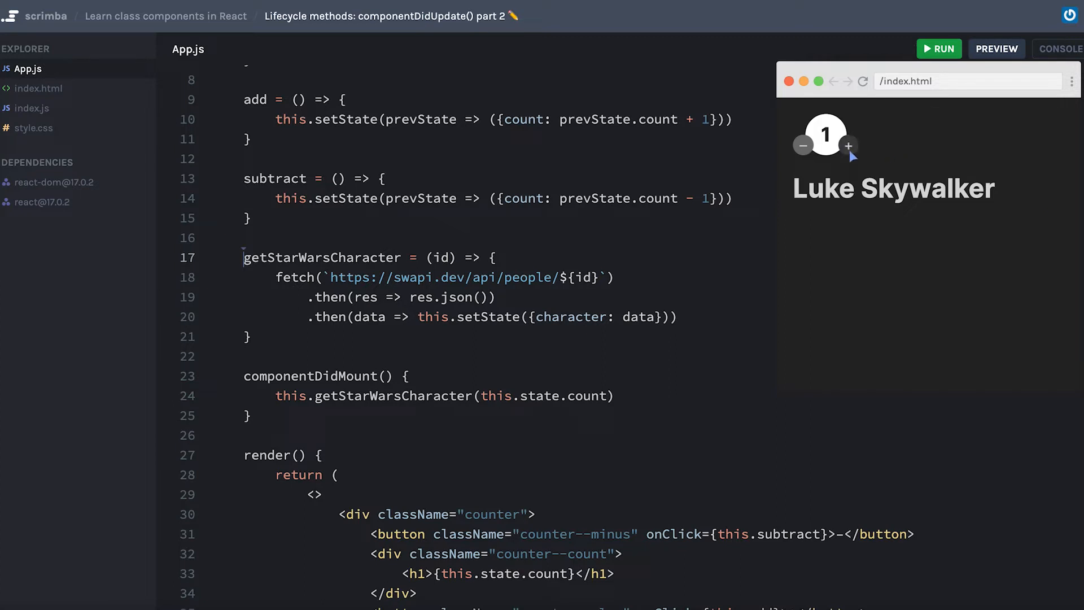
{"action": "mouse_move", "coordinate": [871, 148]}
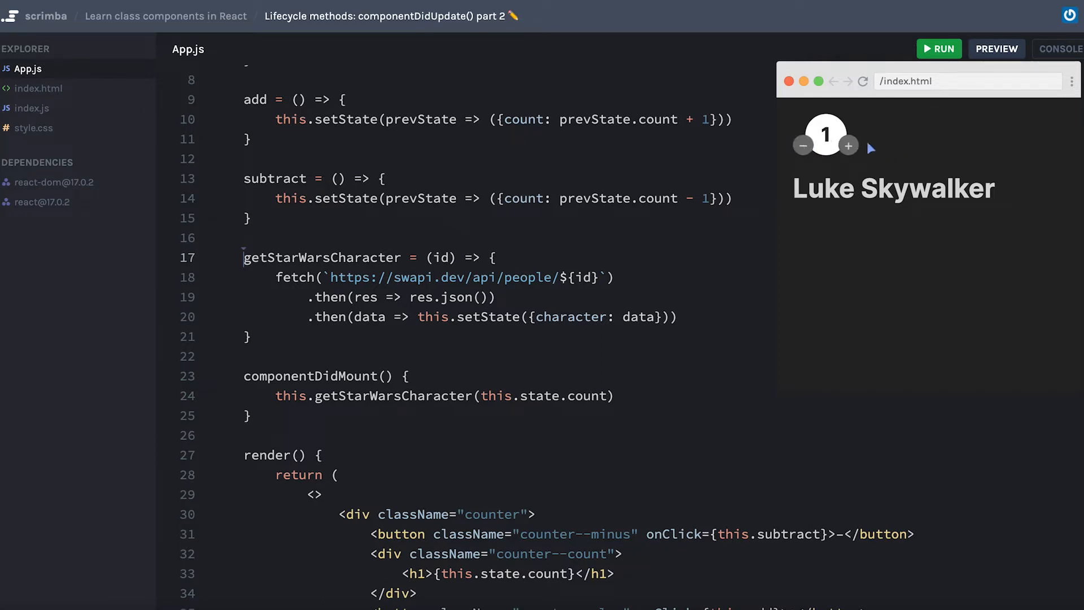
{"action": "mouse_move", "coordinate": [799, 156]}
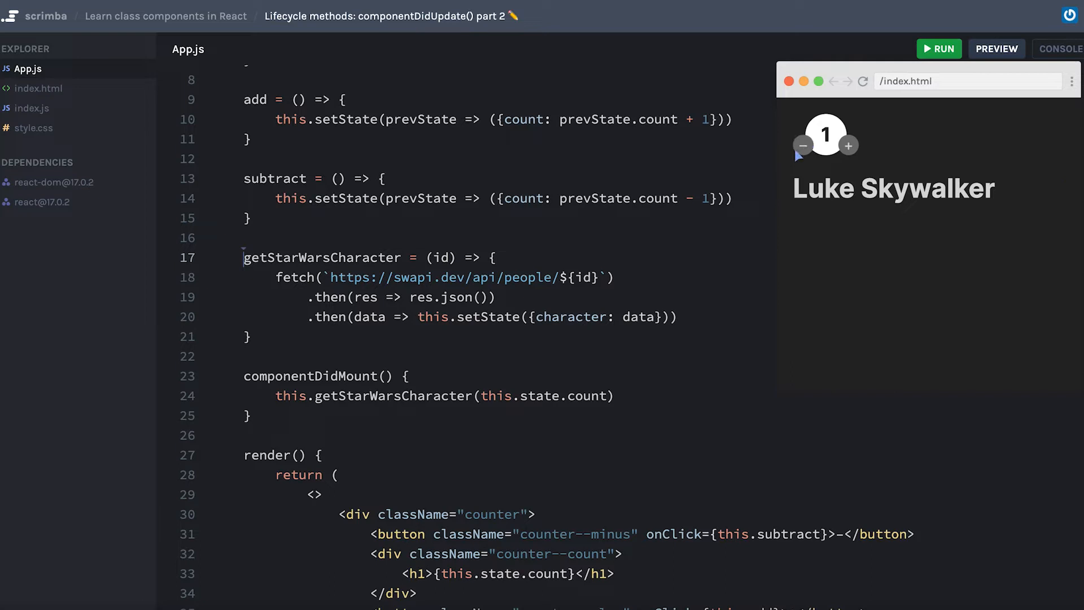
Add a componentDidUpdate method that fetches the Star Wars character for this.state.count
{"action": "left_click", "coordinate": [803, 146]}
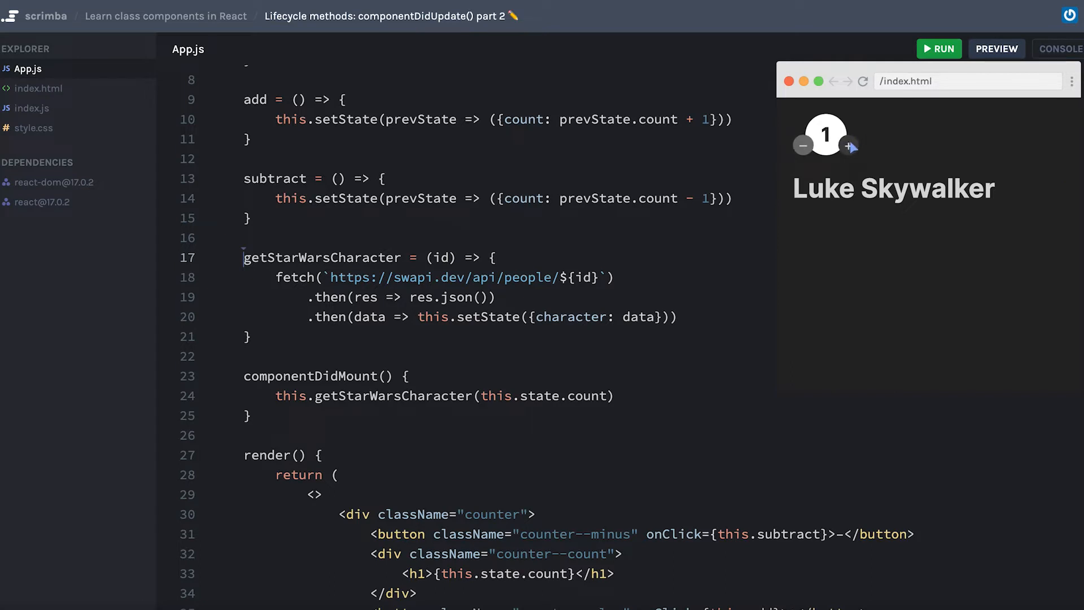
{"action": "mouse_move", "coordinate": [888, 451]}
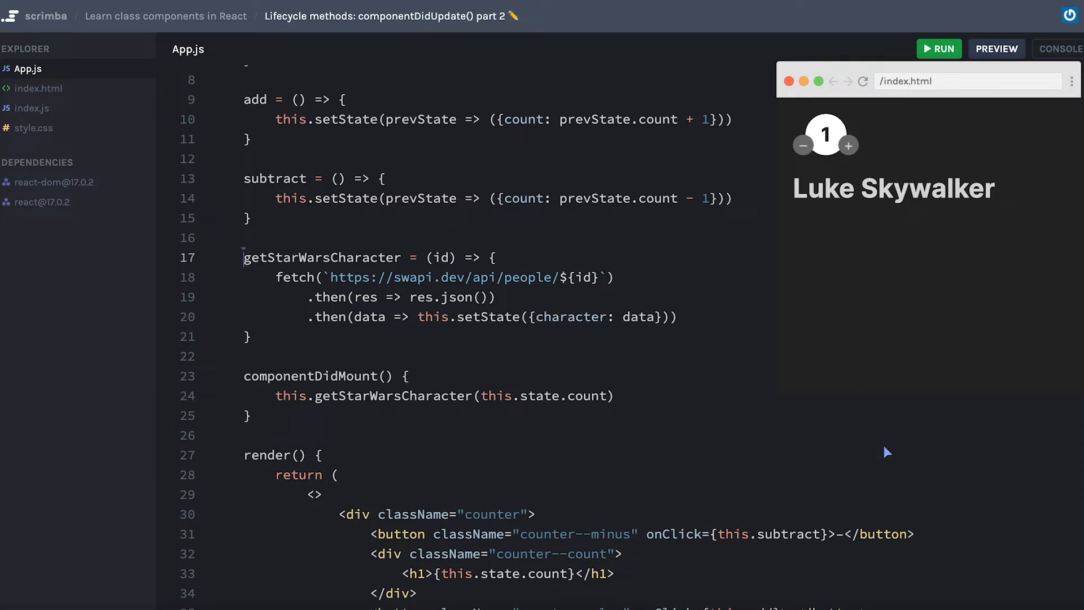
{"action": "mouse_move", "coordinate": [799, 205]}
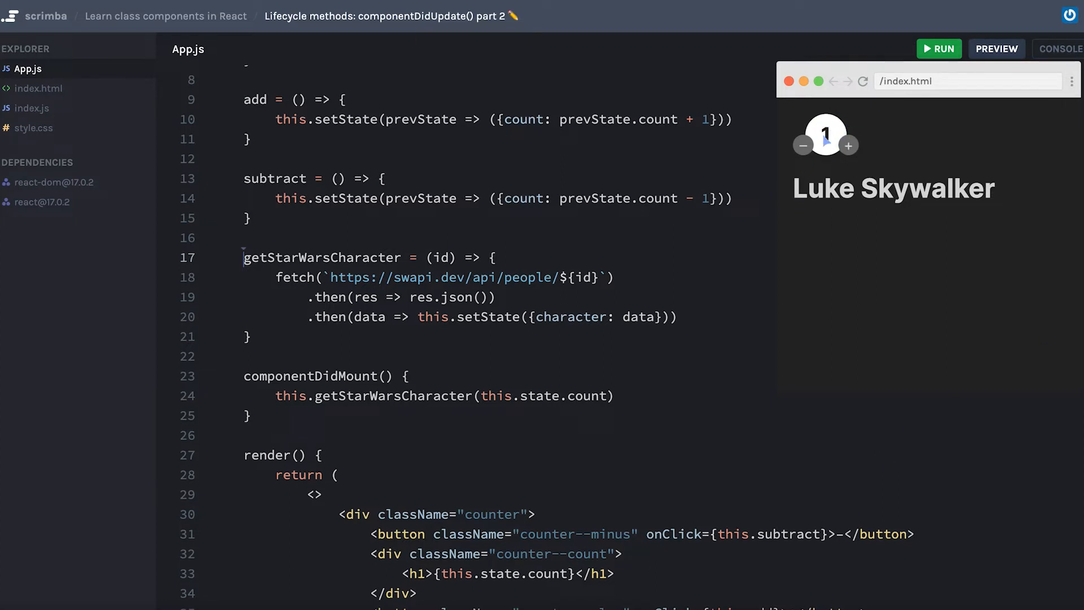
{"action": "mouse_move", "coordinate": [557, 285]}
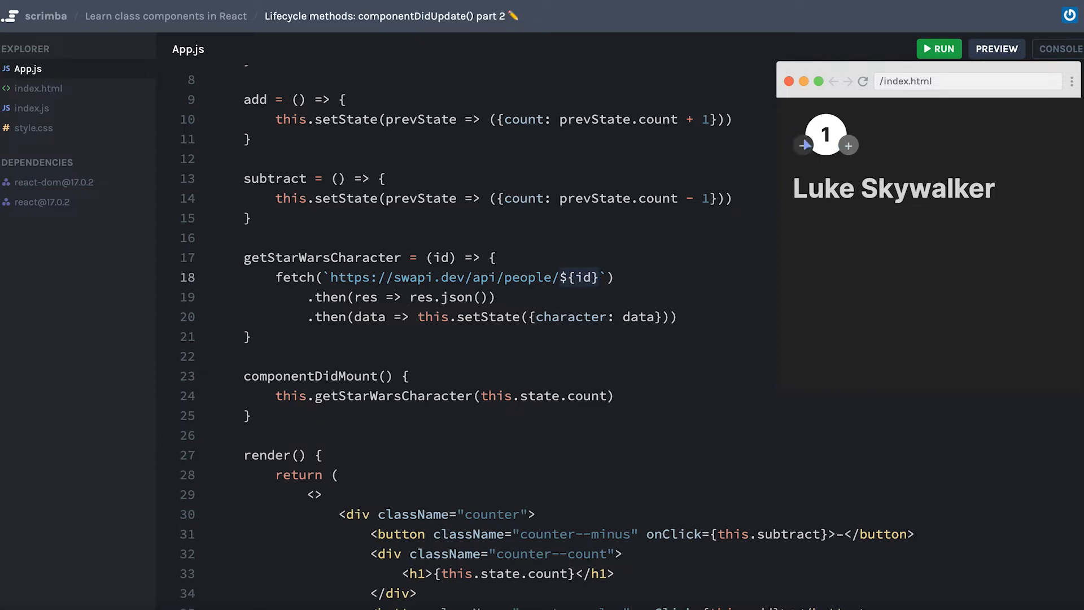
{"action": "scroll", "scroll_direction": "up", "scroll_amount": 3}
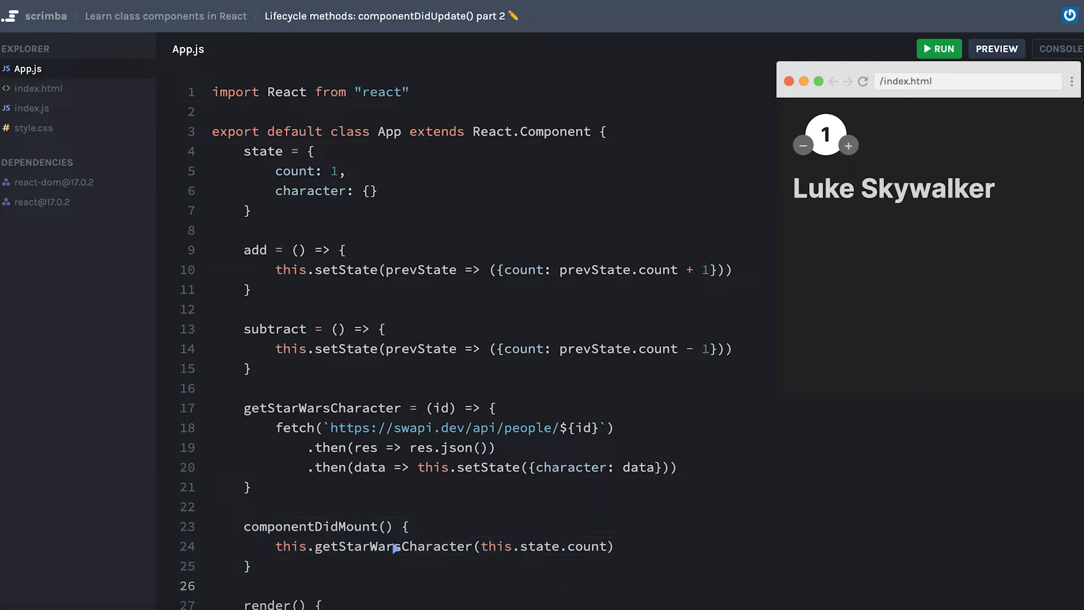
{"action": "mouse_move", "coordinate": [493, 560]}
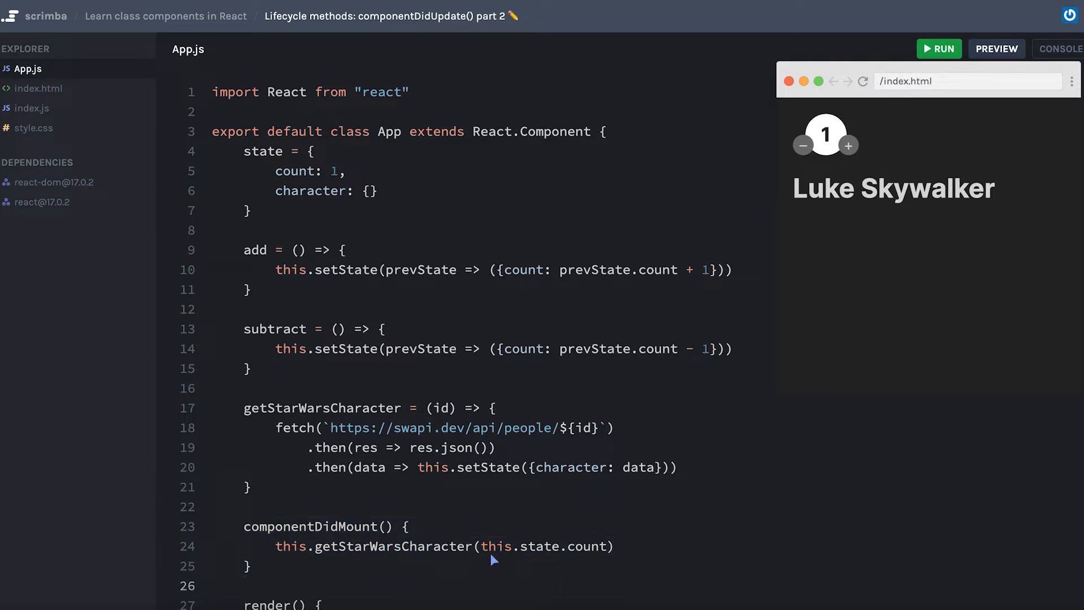
{"action": "mouse_move", "coordinate": [359, 446]}
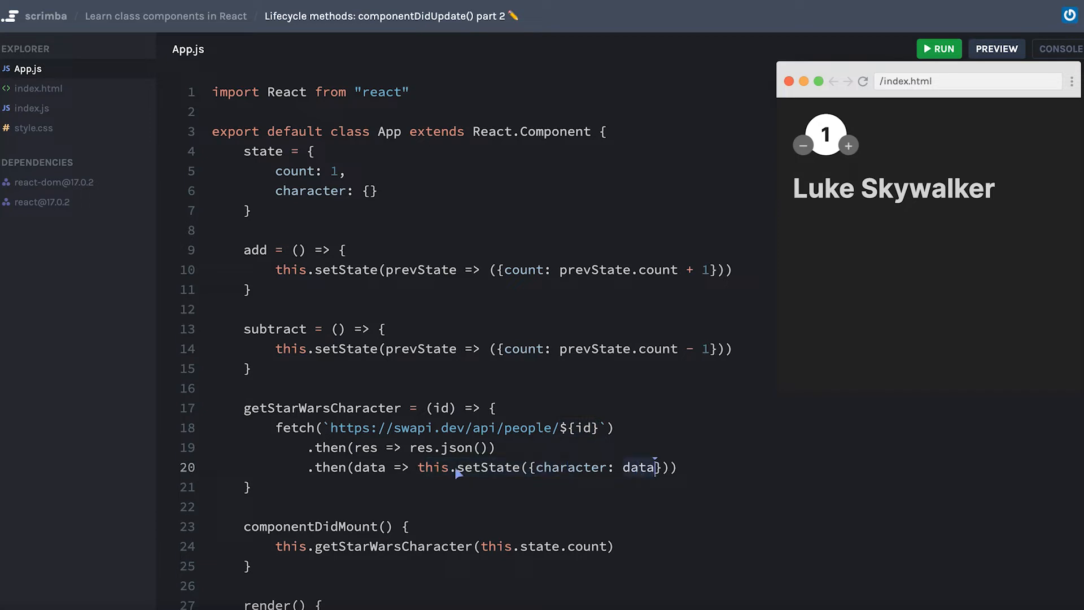
{"action": "mouse_move", "coordinate": [820, 463]}
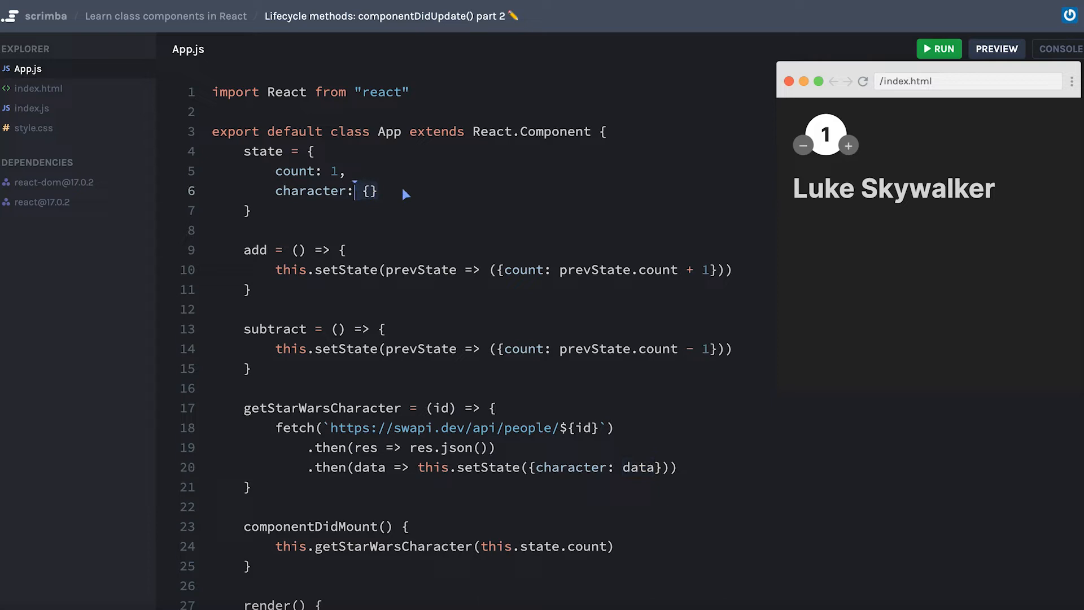
{"action": "scroll", "scroll_direction": "down", "scroll_amount": 3}
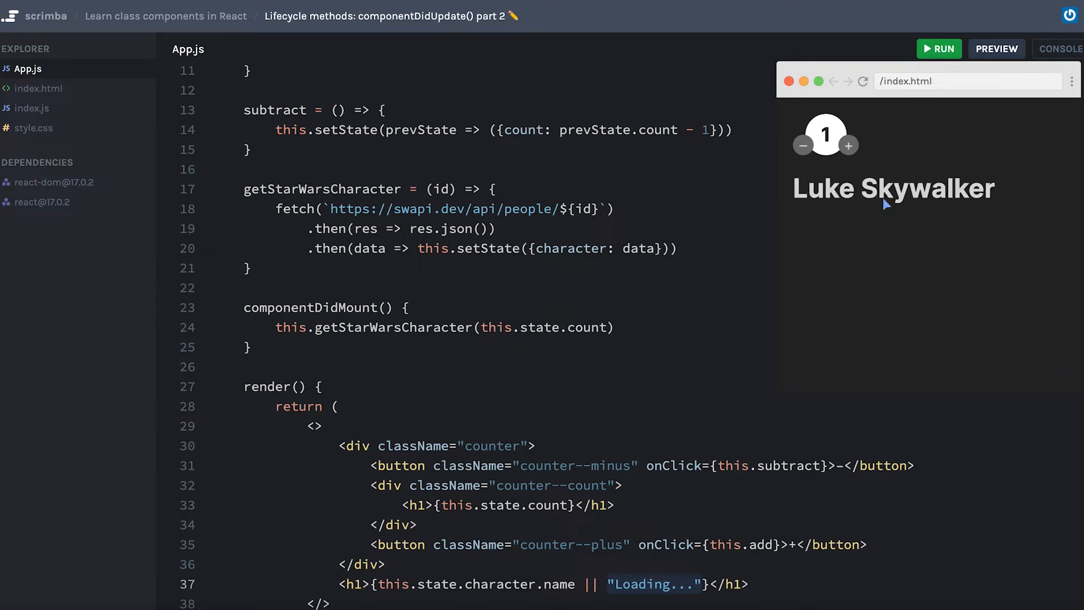
{"action": "mouse_move", "coordinate": [841, 274]}
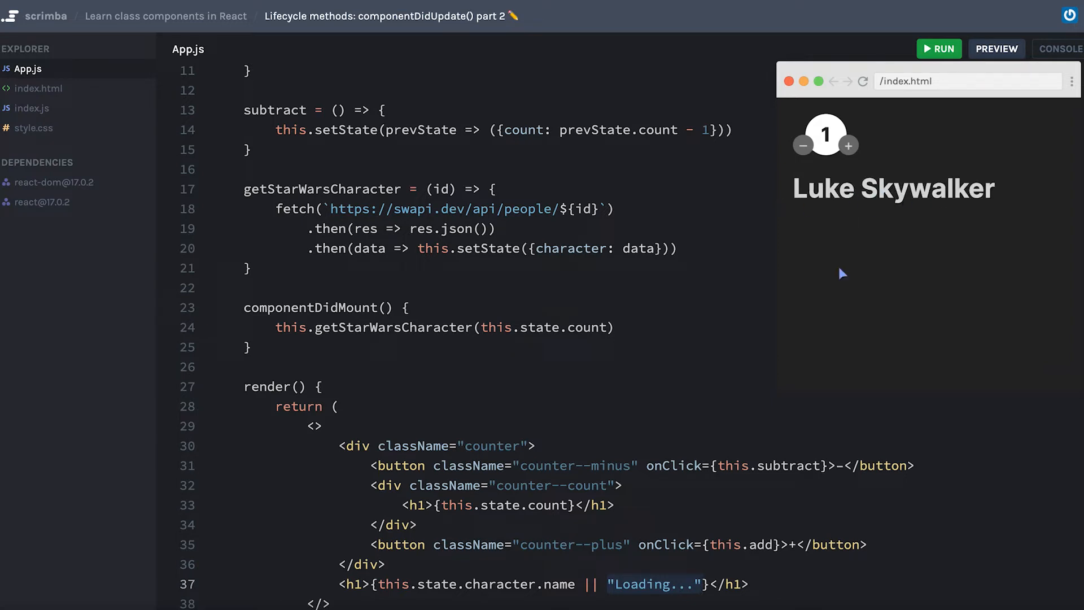
{"action": "mouse_move", "coordinate": [841, 377]}
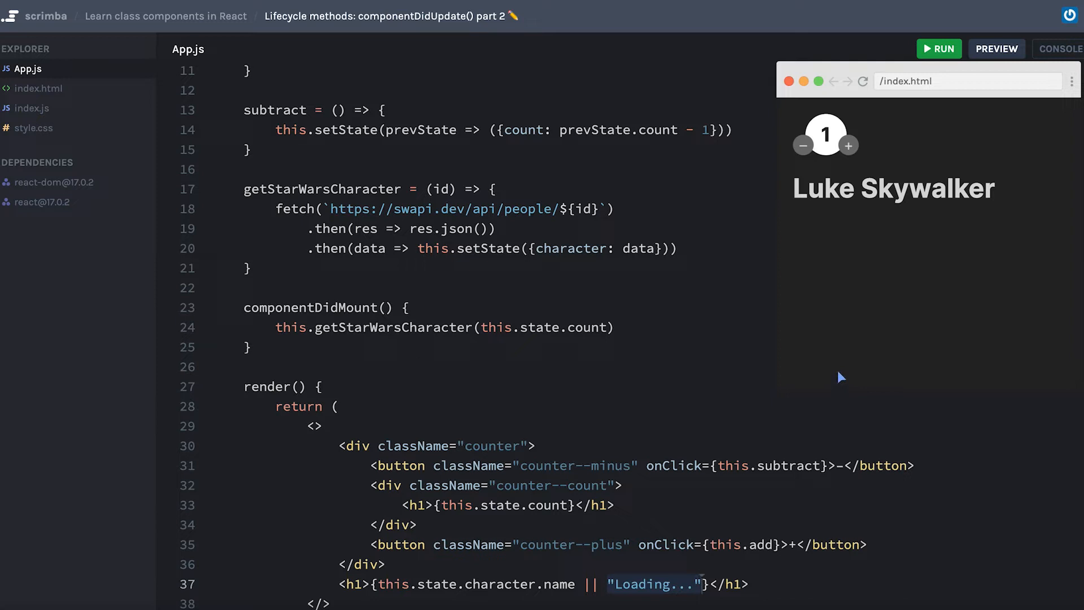
{"action": "mouse_move", "coordinate": [1005, 260]}
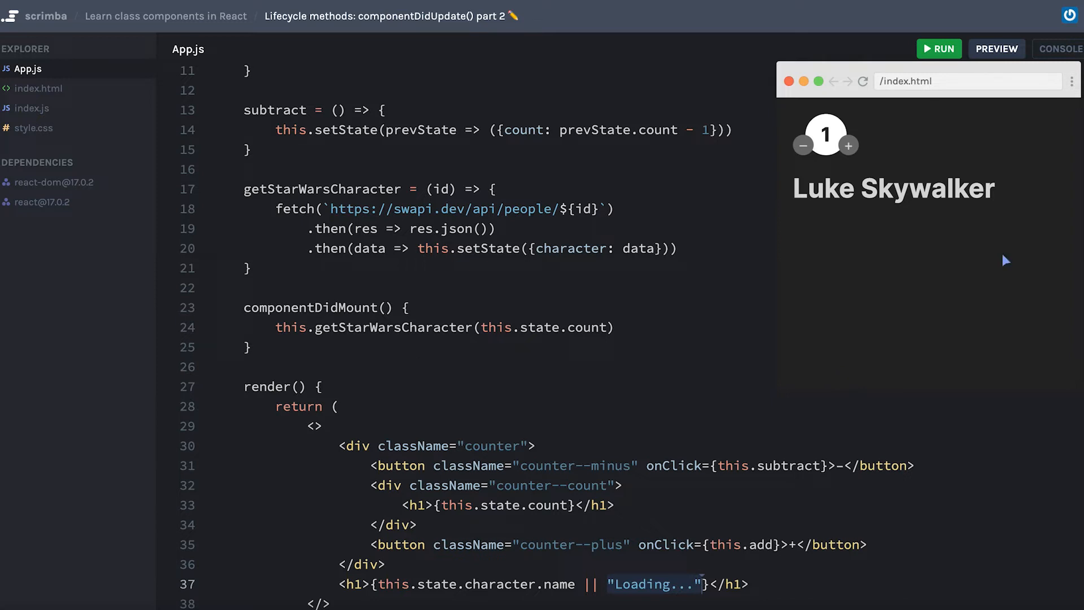
{"action": "scroll", "scroll_direction": "up", "scroll_amount": 3}
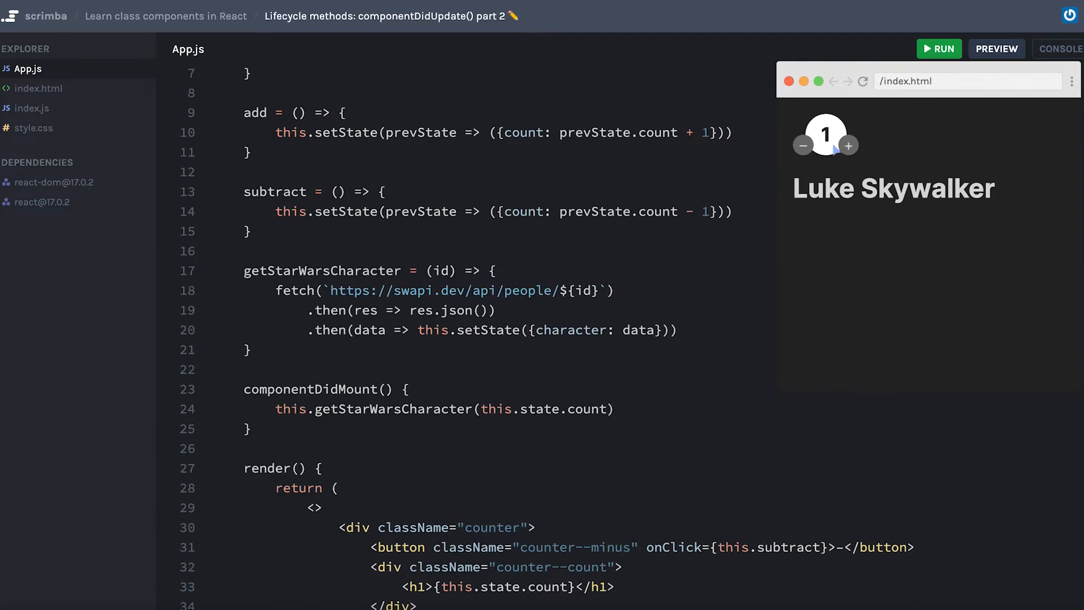
{"action": "mouse_move", "coordinate": [839, 156]}
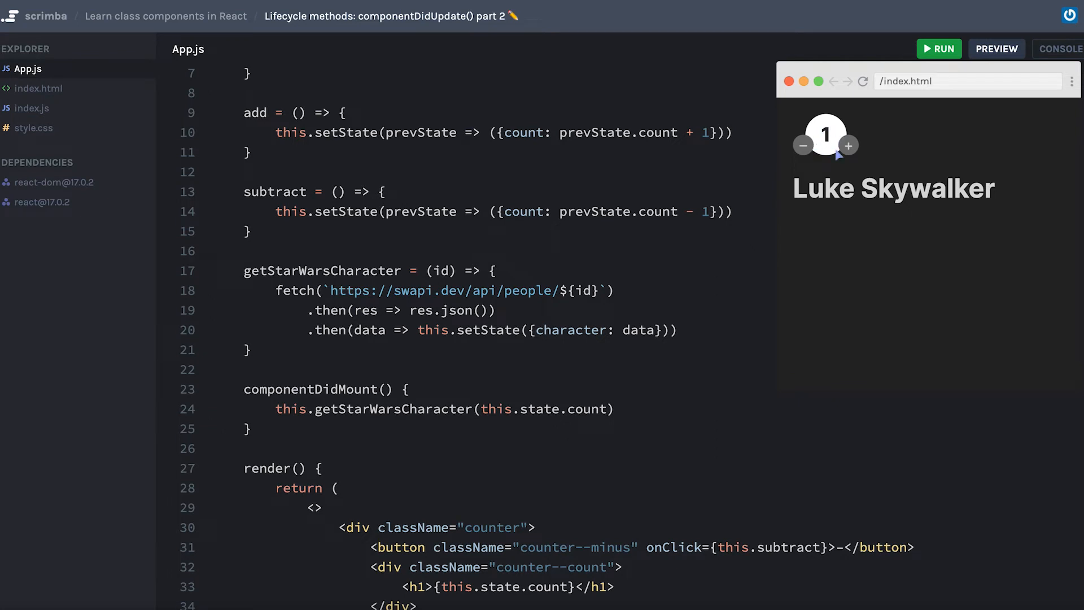
{"action": "mouse_move", "coordinate": [832, 150]}
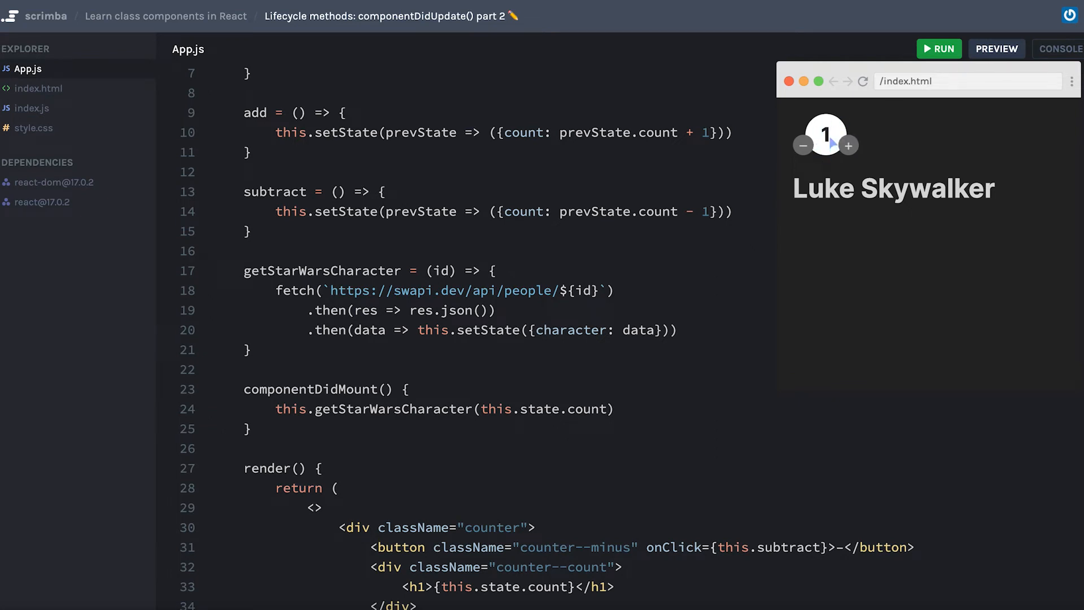
{"action": "scroll", "scroll_direction": "down", "scroll_amount": 3}
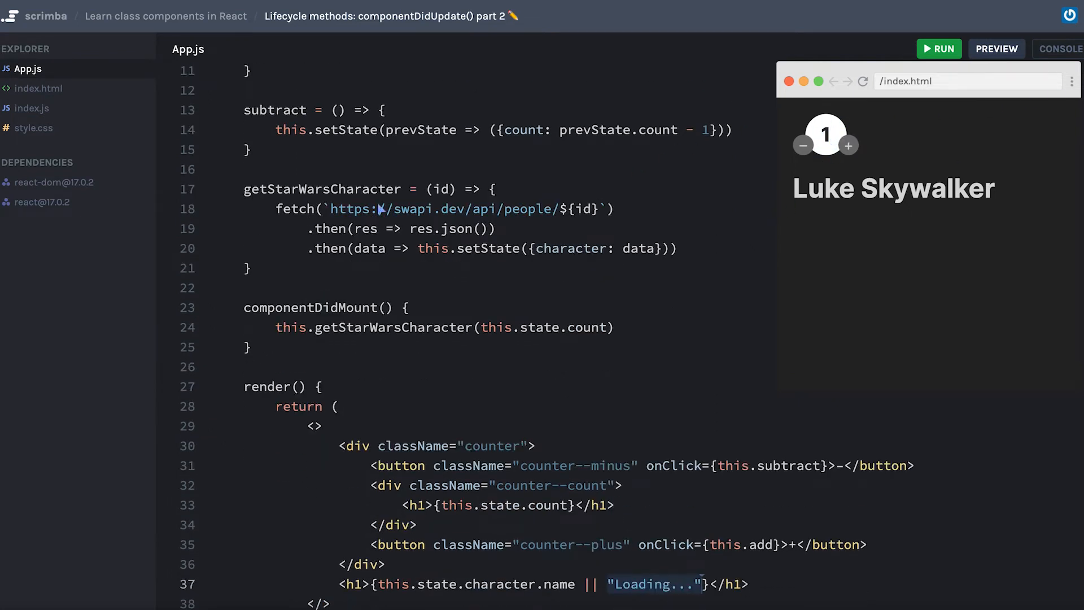
{"action": "scroll", "scroll_direction": "up", "scroll_amount": 3}
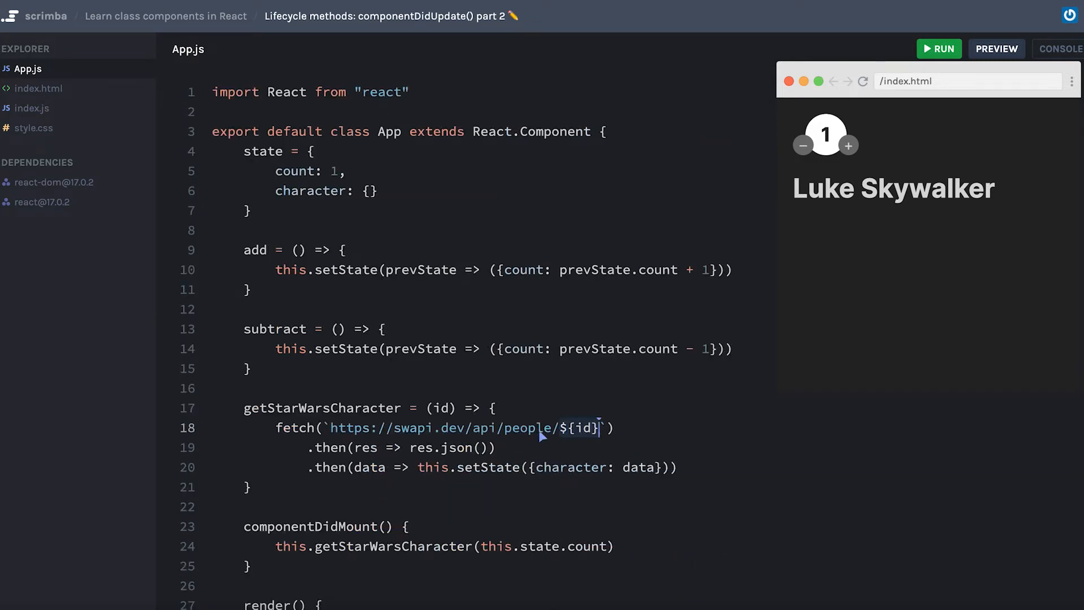
{"action": "mouse_move", "coordinate": [731, 433]}
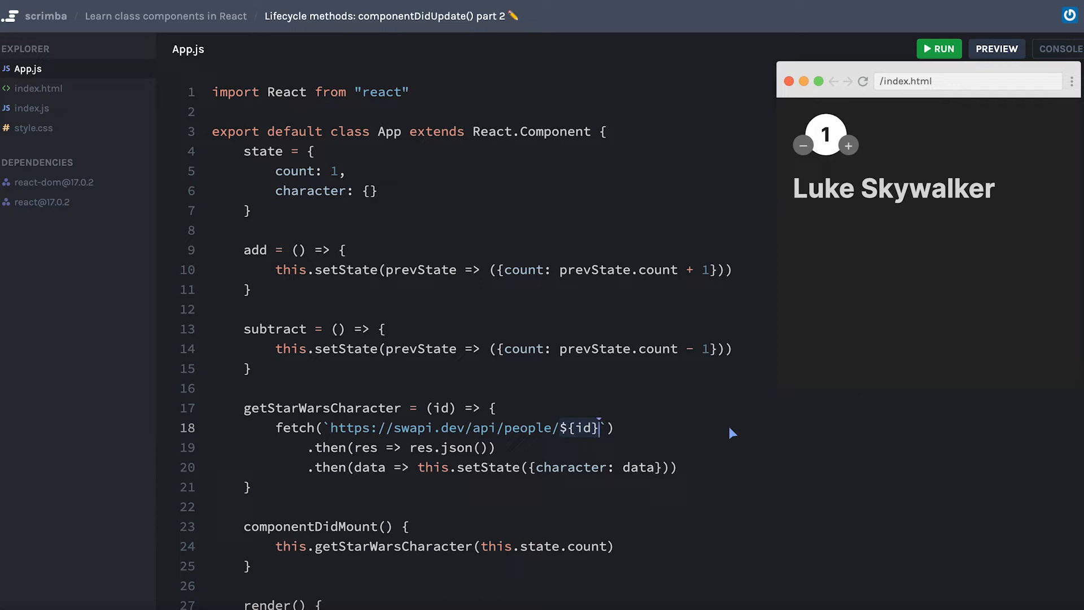
{"action": "mouse_move", "coordinate": [848, 145]}
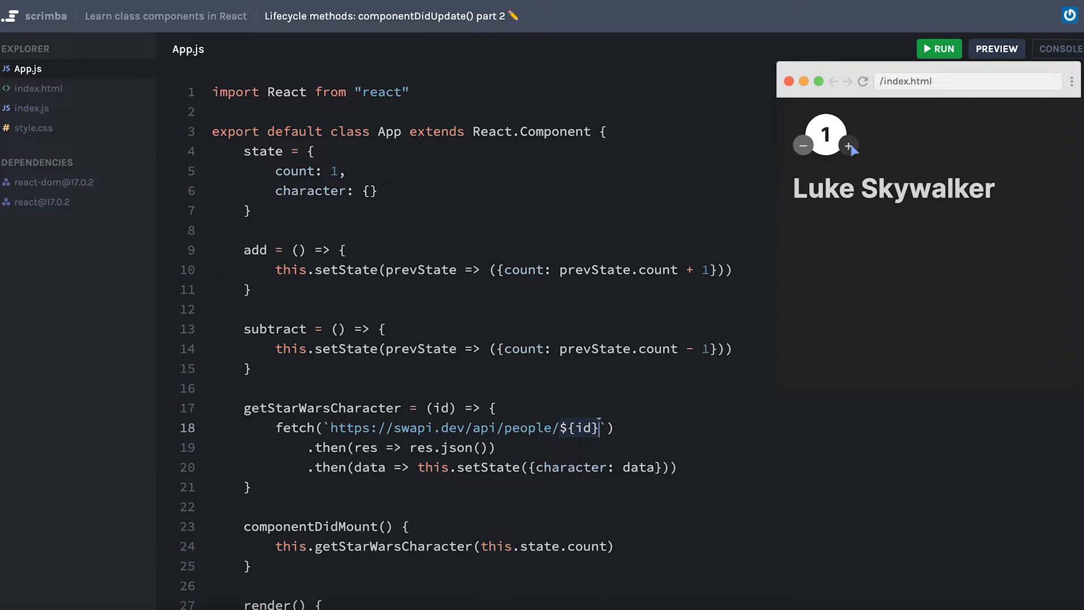
{"action": "mouse_move", "coordinate": [851, 156]}
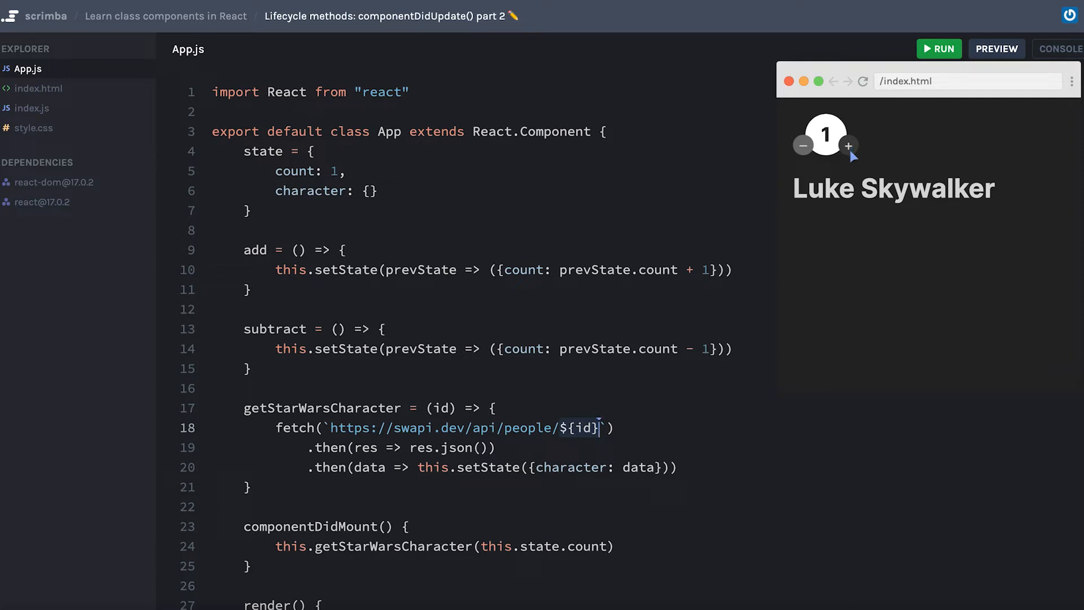
{"action": "scroll", "scroll_direction": "down", "scroll_amount": 3}
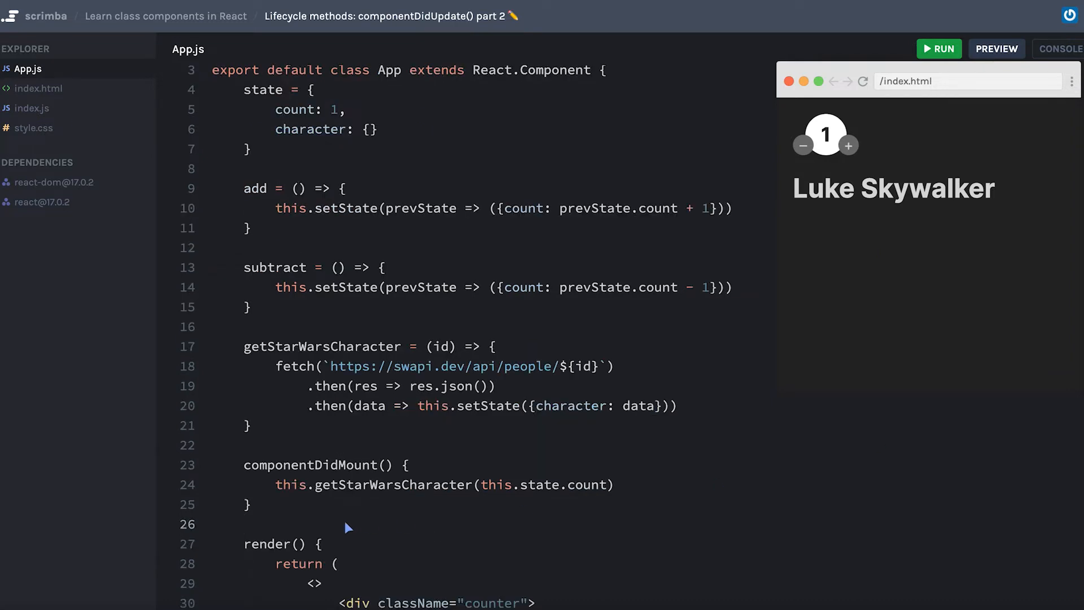
{"action": "type", "text": "componentDidUpdate() {"}
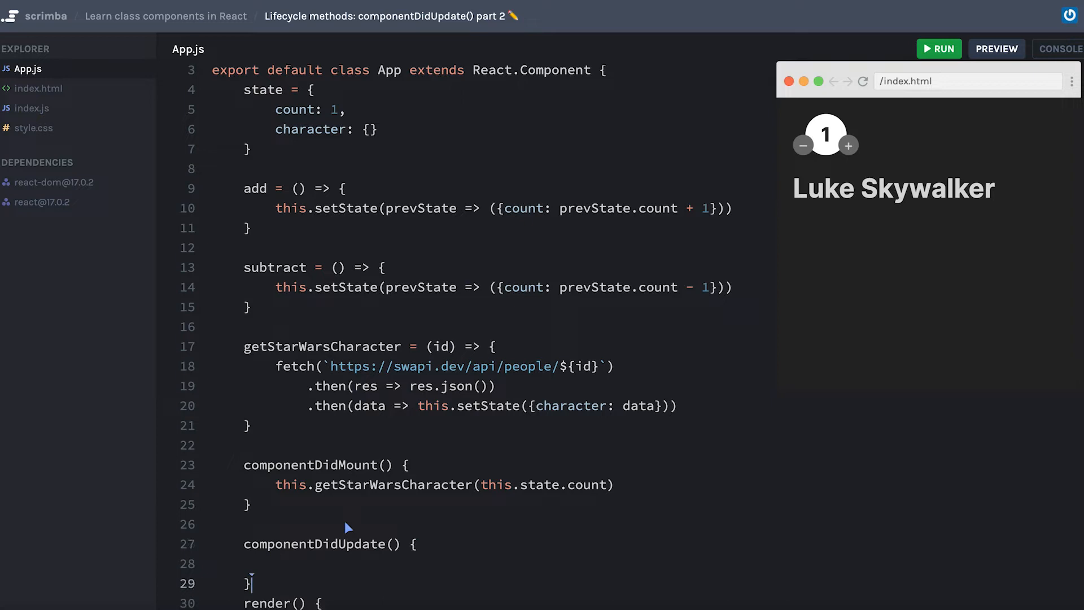
{"action": "type", "text": "this.getStarWarsCharacter(this.state.count)"}
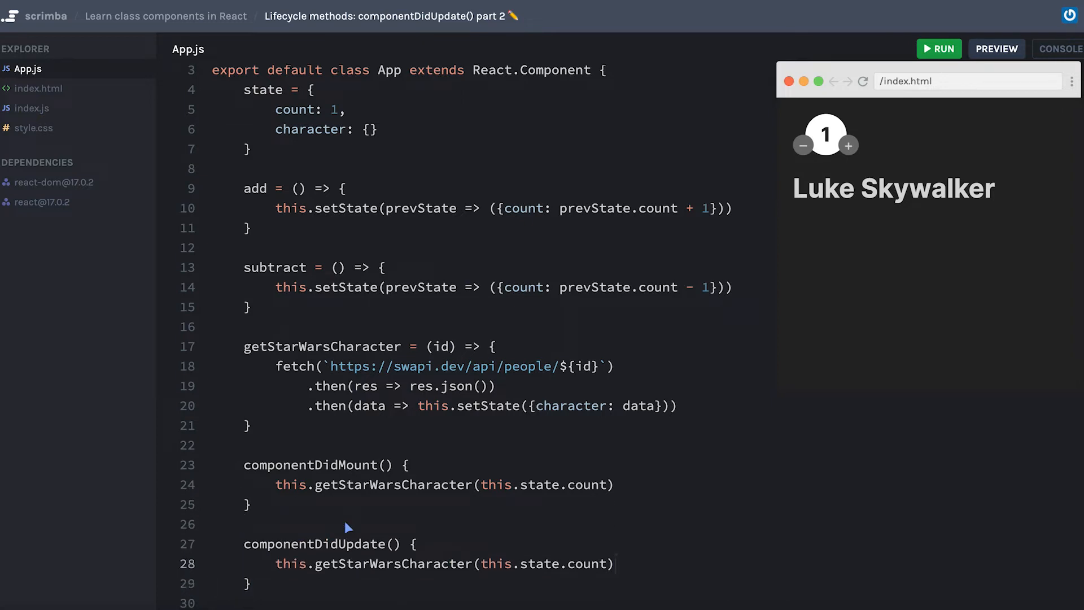
{"action": "mouse_move", "coordinate": [584, 537]}
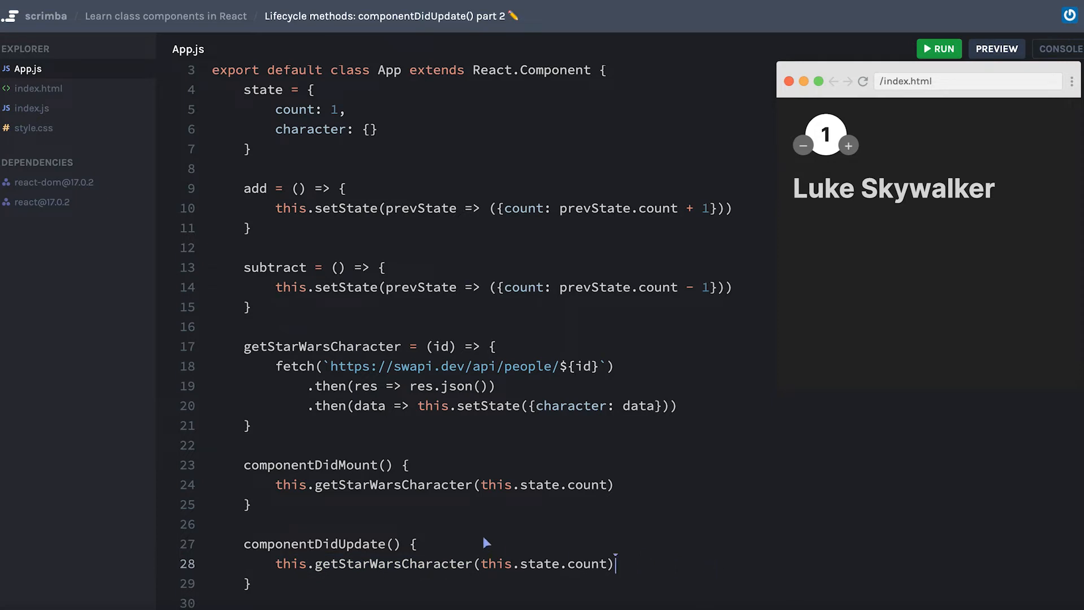
Log "Updated" inside componentDidUpdate and show the console output
{"action": "type", "text": "console.log"}
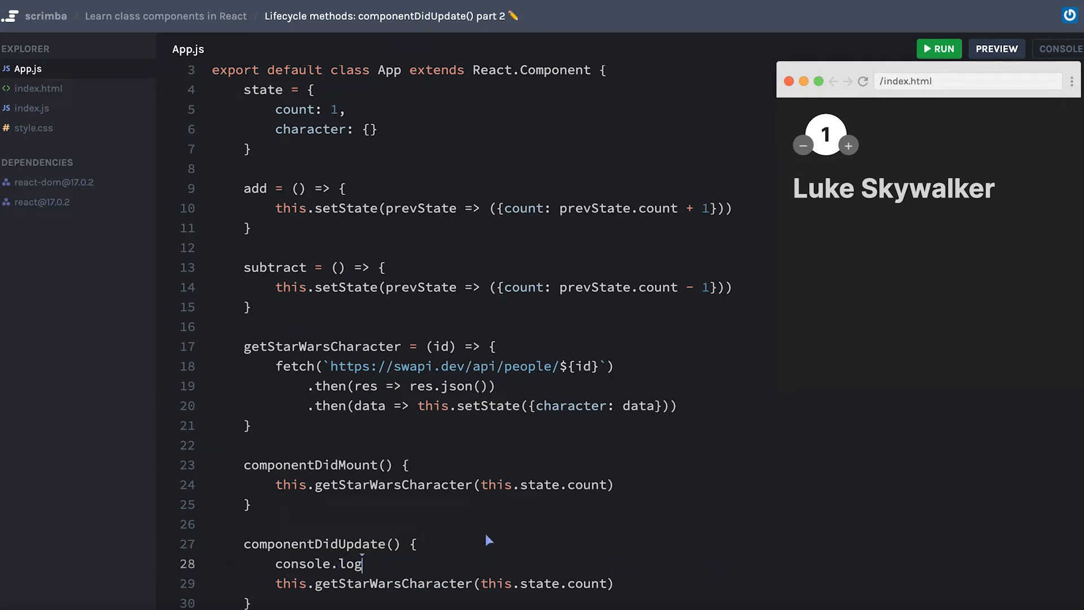
{"action": "type", "text": "(\"Updated\")"}
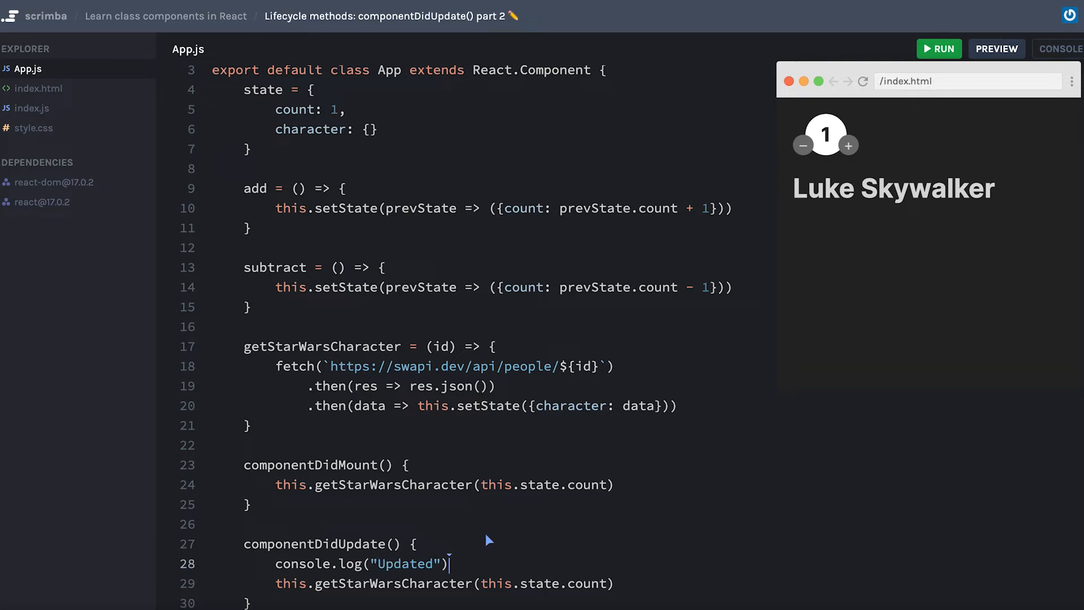
{"action": "left_click", "coordinate": [1061, 49]}
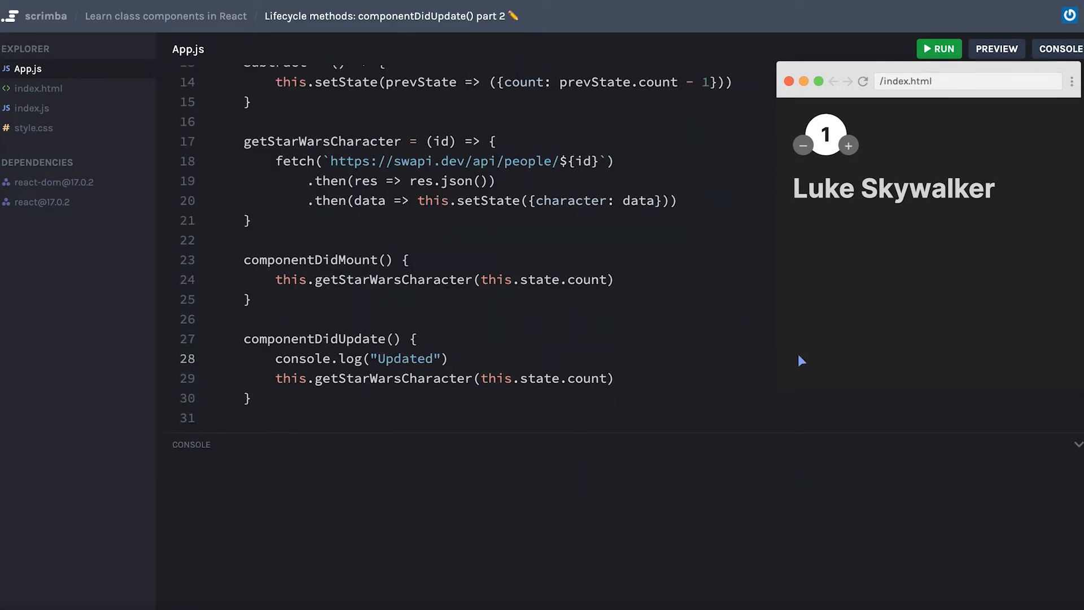
Comment out the getStarWarsCharacter call so only "Updated" logs, then hide the console
{"action": "left_click", "coordinate": [939, 48]}
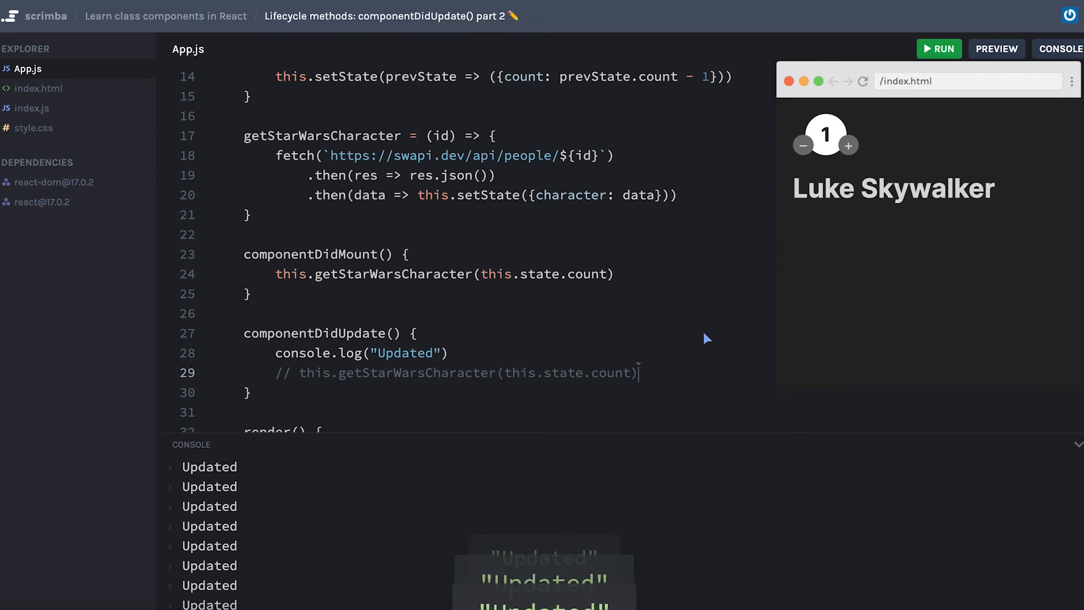
{"action": "left_click", "coordinate": [939, 49]}
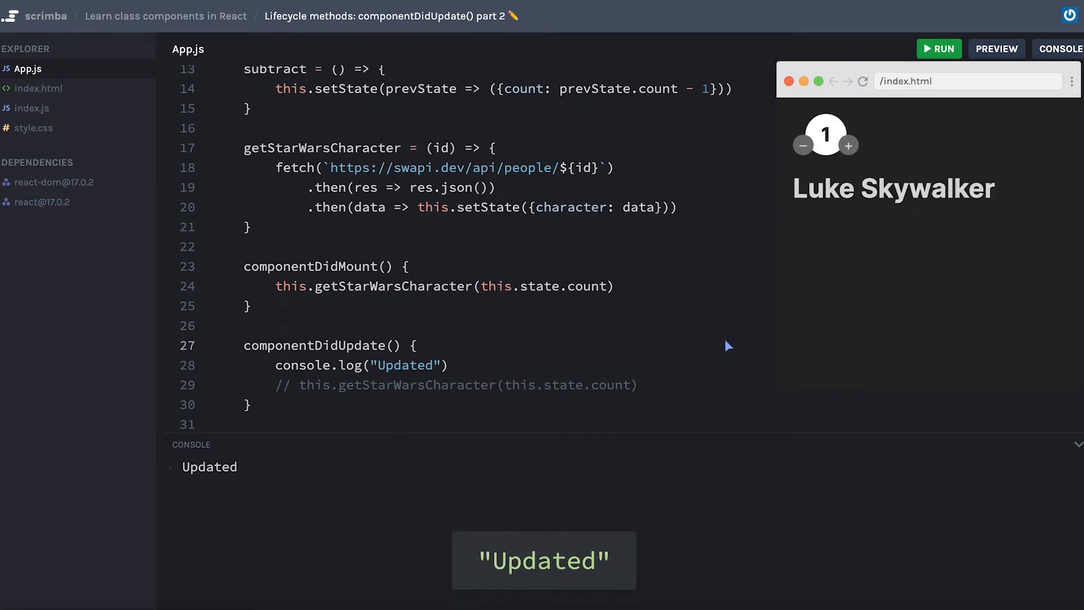
{"action": "mouse_move", "coordinate": [996, 381]}
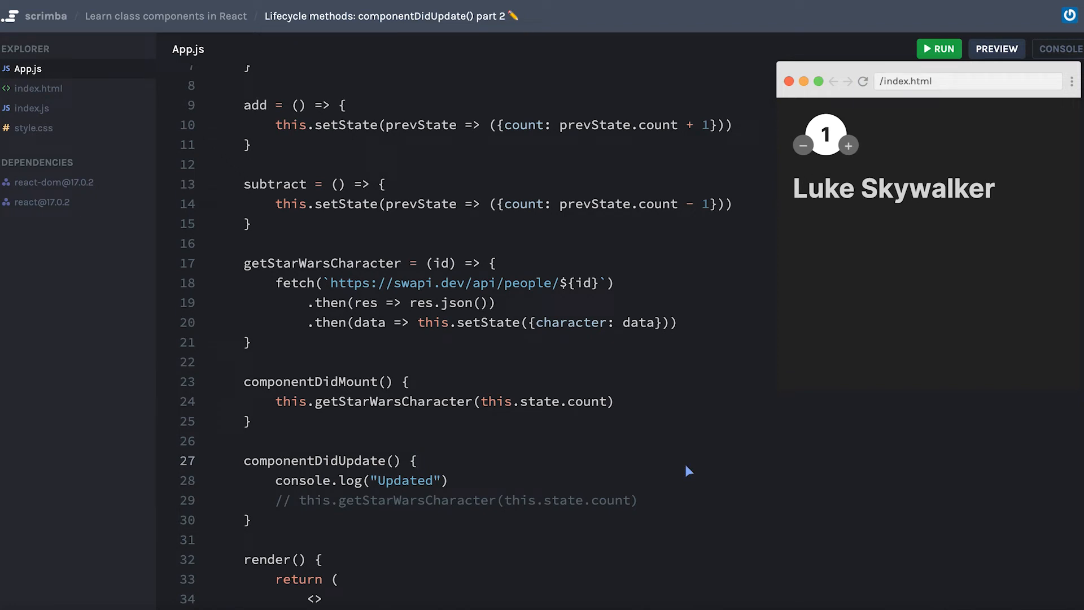
{"action": "mouse_move", "coordinate": [668, 533]}
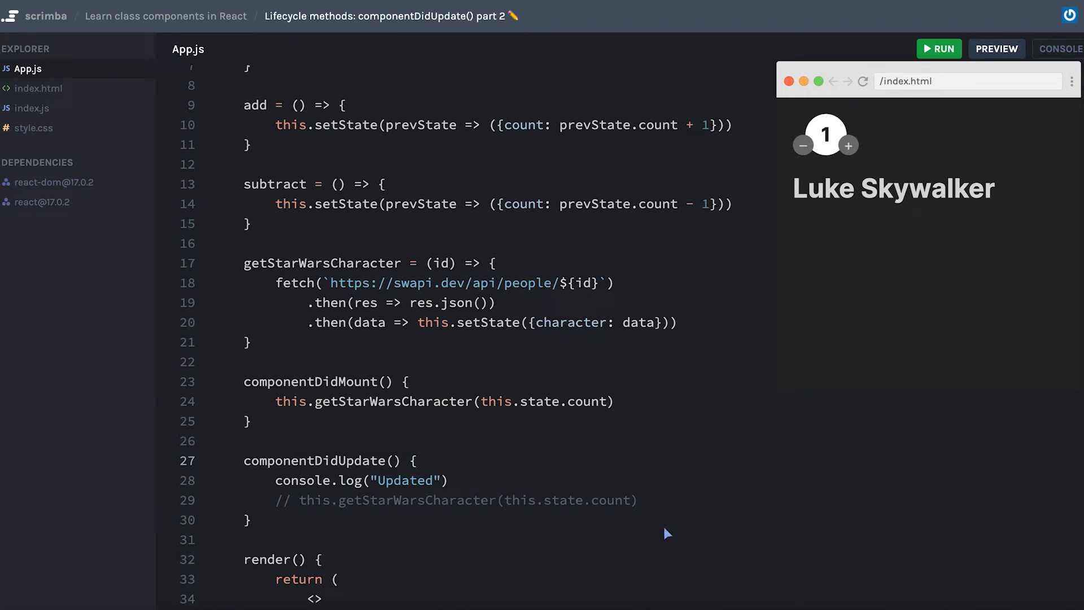
{"action": "mouse_move", "coordinate": [845, 399]}
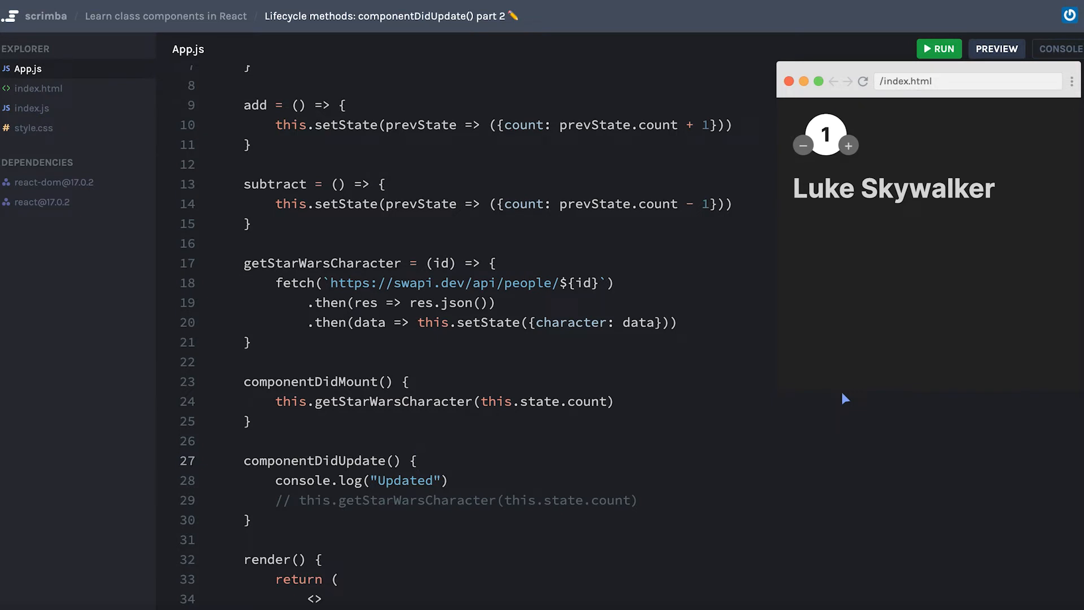
{"action": "left_click", "coordinate": [417, 461]}
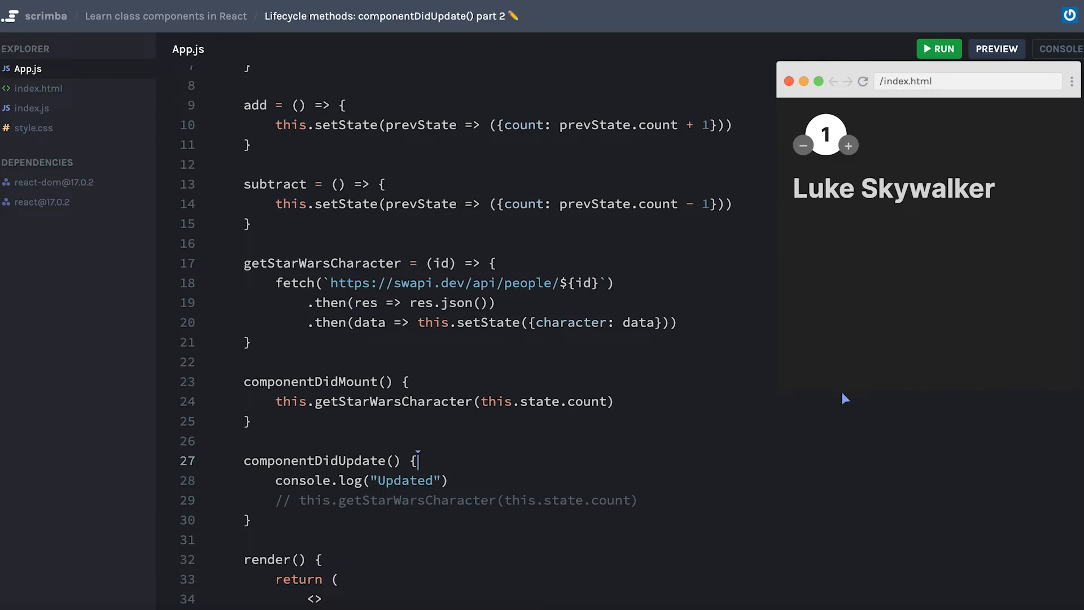
{"action": "mouse_move", "coordinate": [438, 510]}
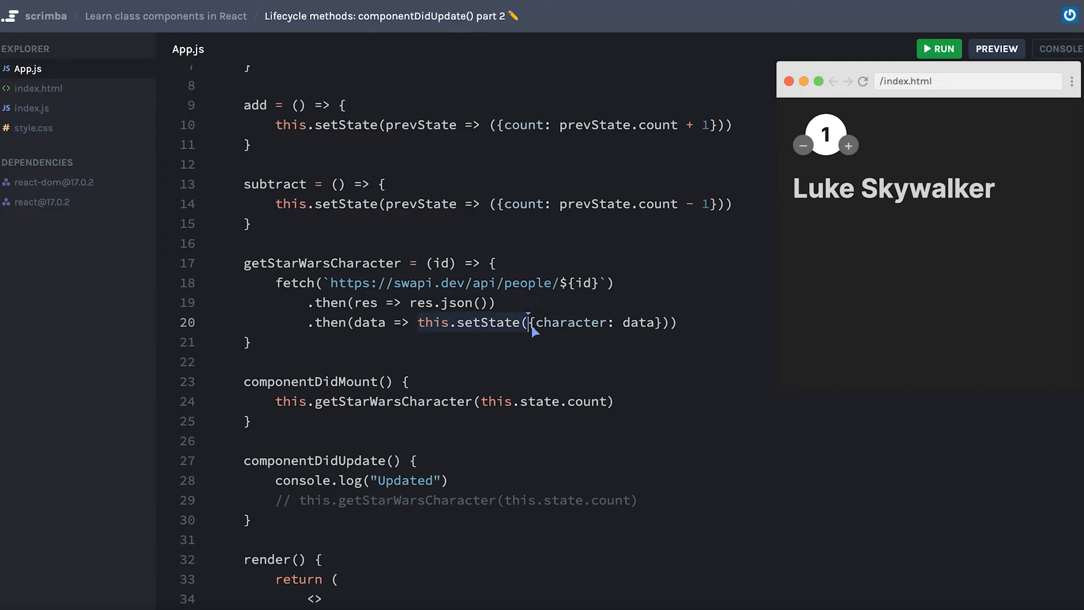
{"action": "scroll", "scroll_direction": "up", "scroll_amount": 3}
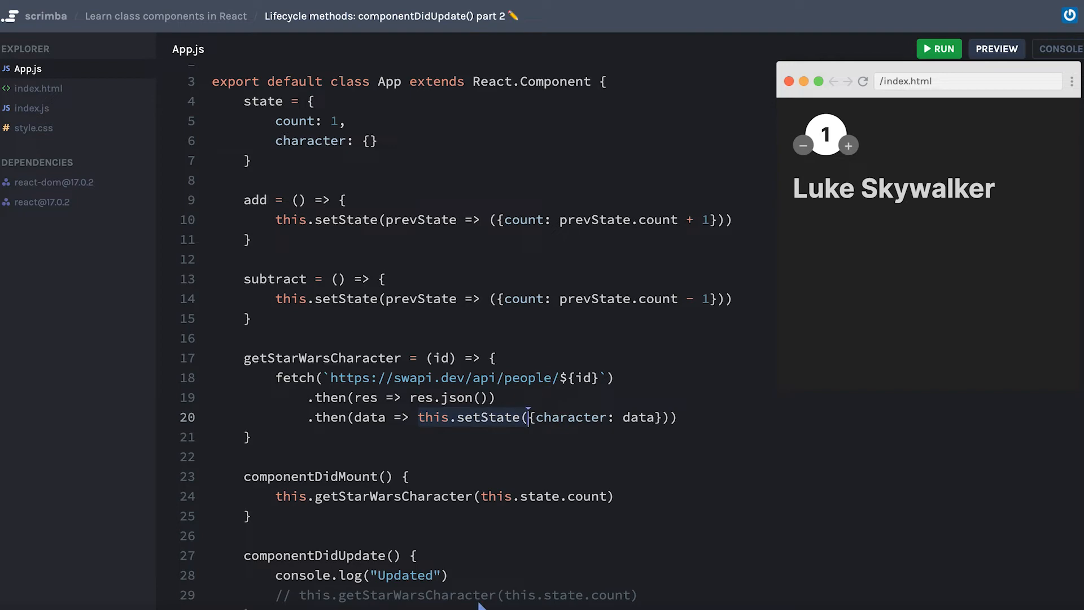
{"action": "scroll", "scroll_direction": "down", "scroll_amount": 3}
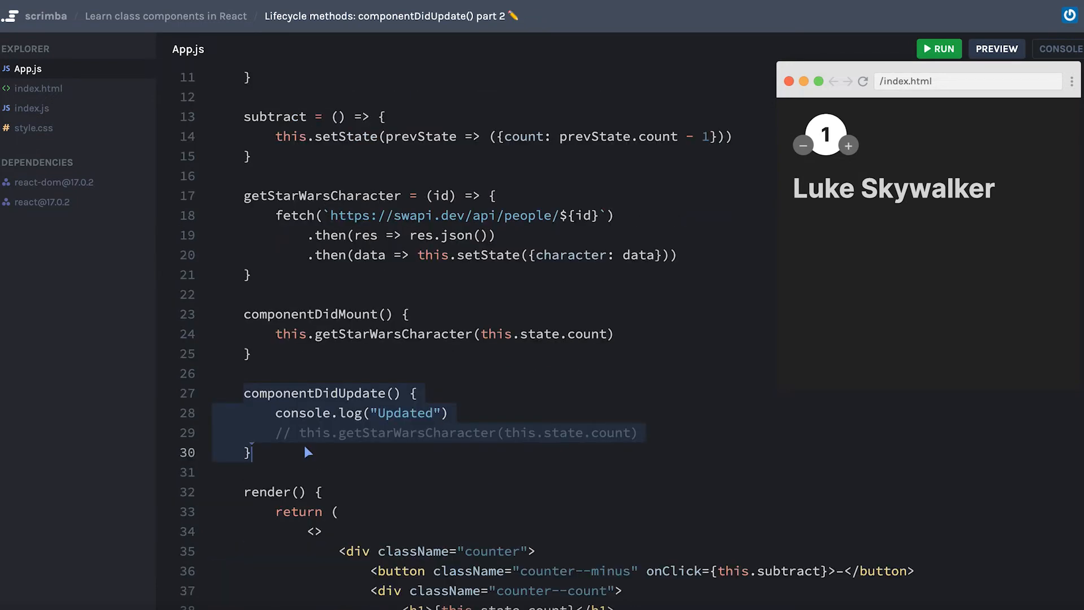
{"action": "scroll", "scroll_direction": "up", "scroll_amount": 3}
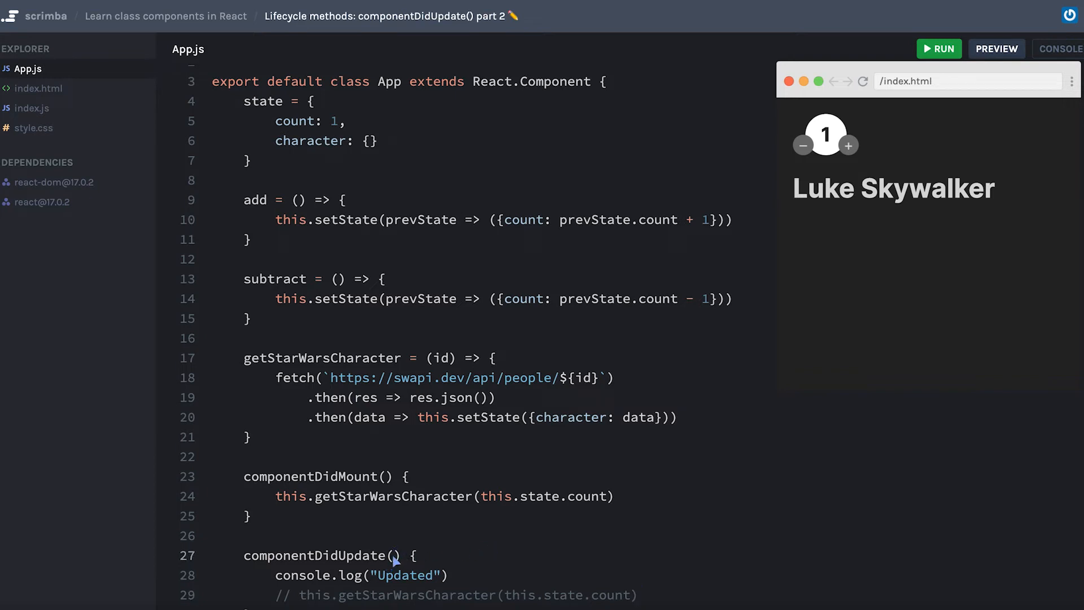
Give componentDidUpdate the parameters prevProps and prevState
{"action": "type", "text": "prevP"}
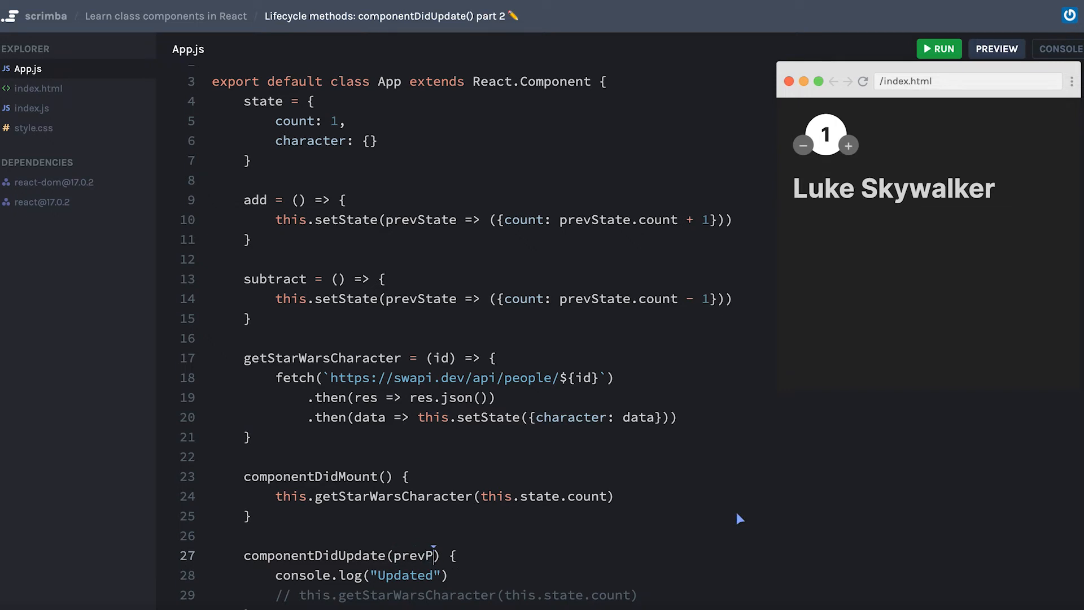
{"action": "type", "text": "rops"}
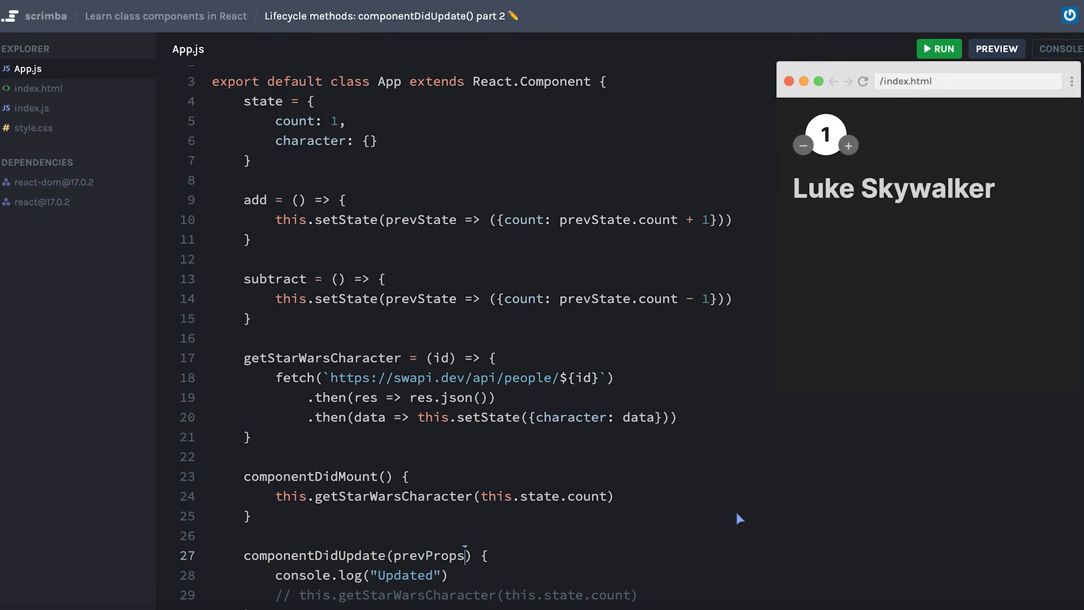
{"action": "type", "text": ", prev"}
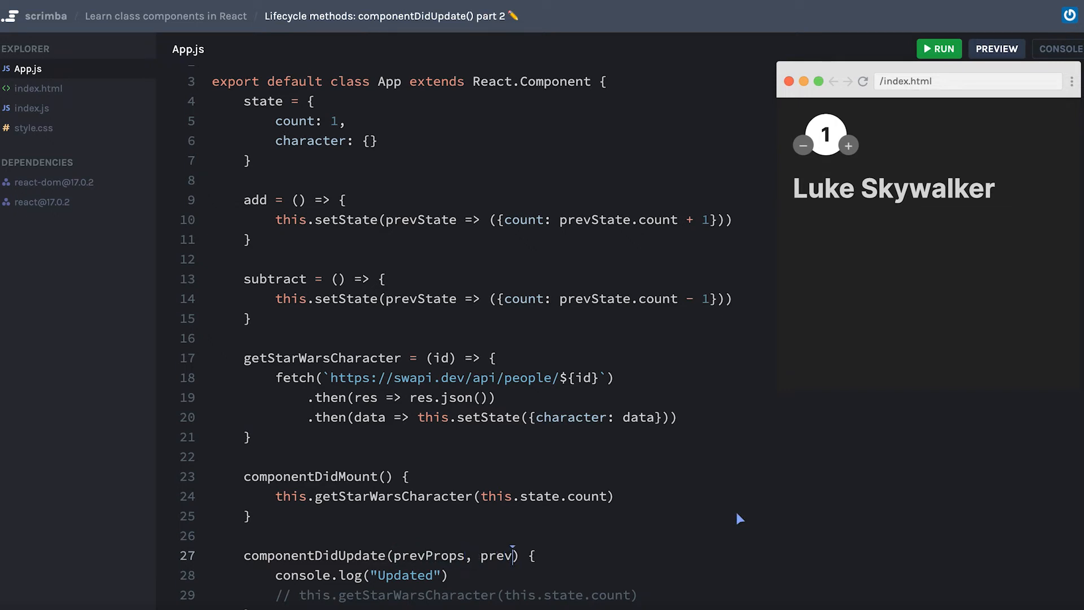
{"action": "type", "text": "State"}
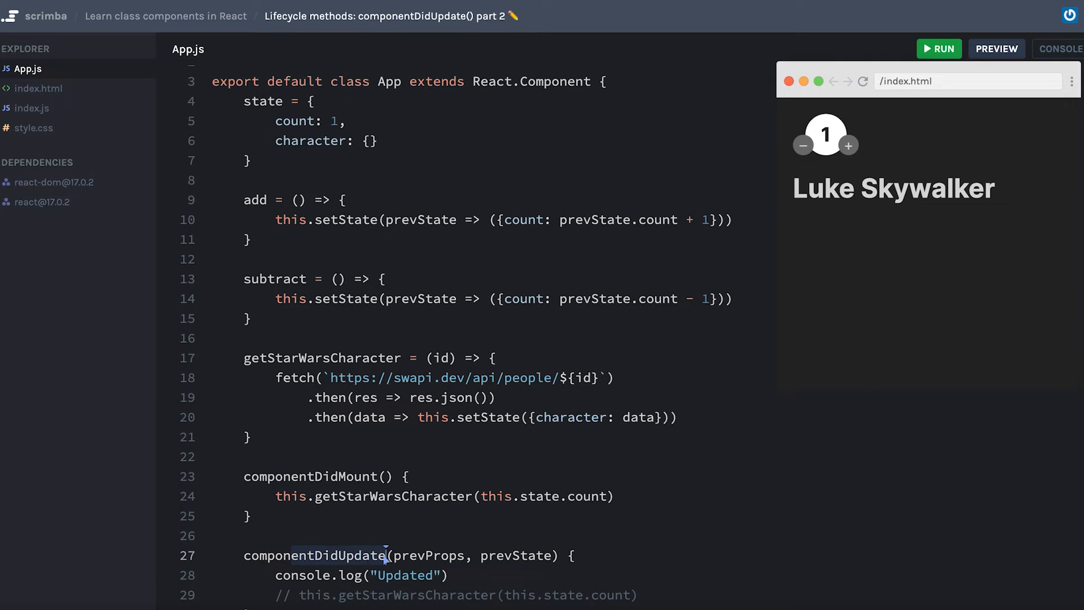
{"action": "mouse_move", "coordinate": [632, 562]}
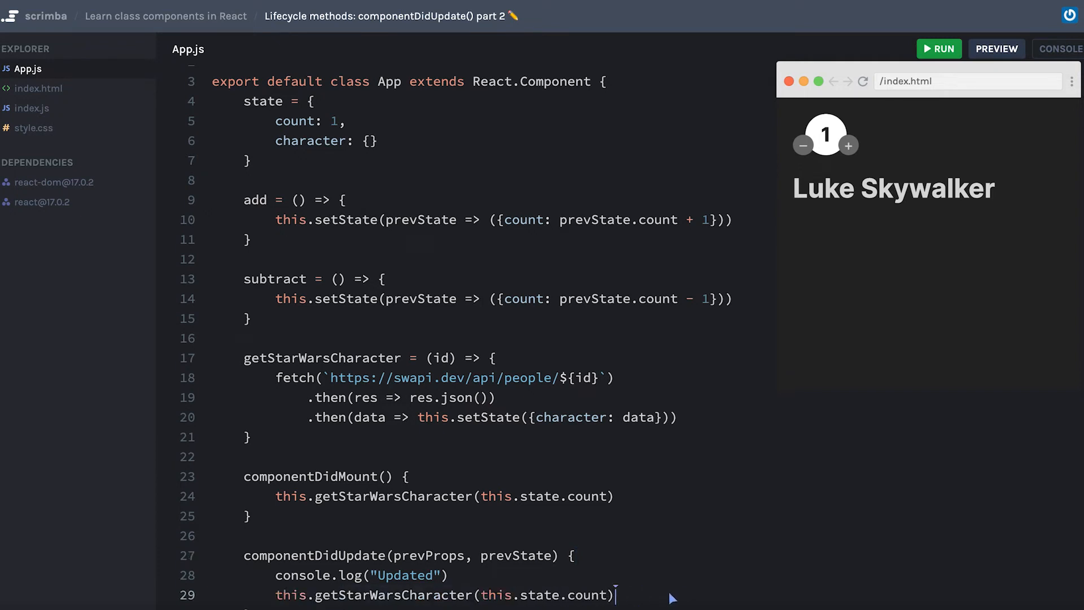
Wrap the fetch in if(prevState.count !== this.state.count) { ... }
{"action": "key", "text": "Backspace"}
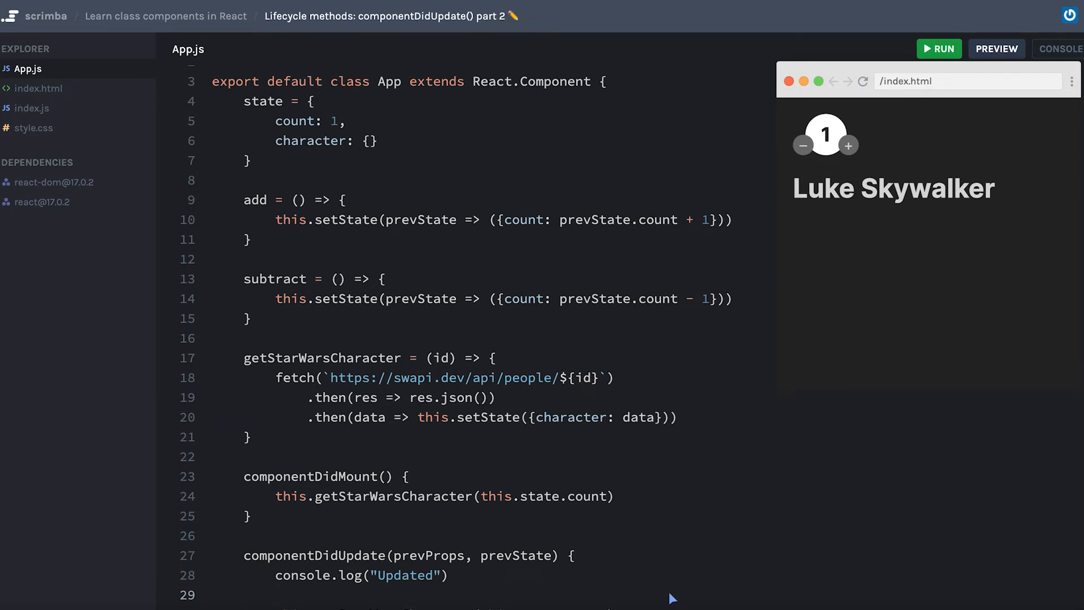
{"action": "type", "text": "if()"}
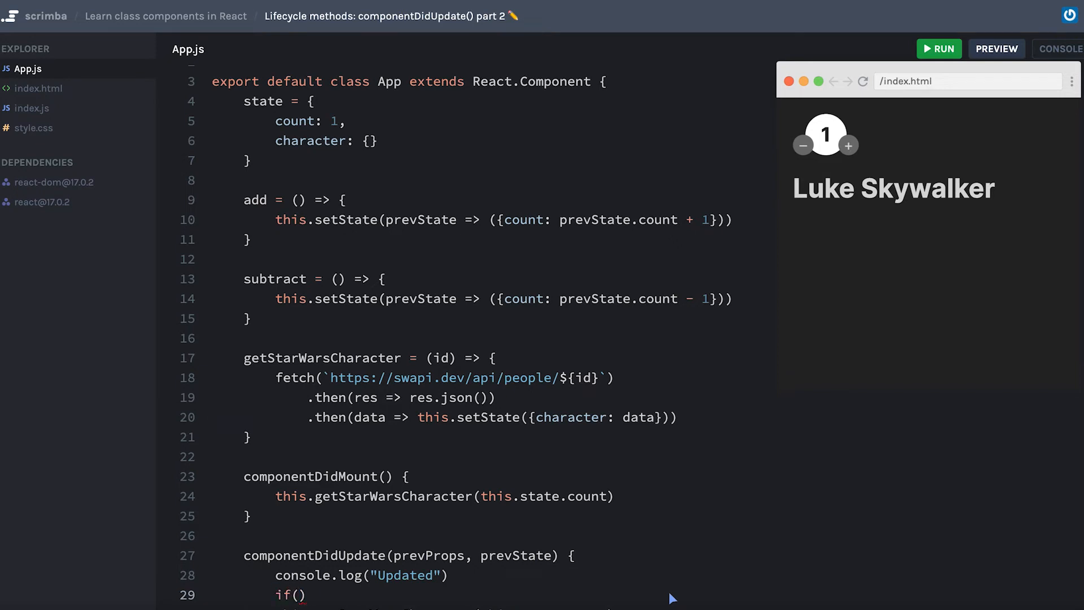
{"action": "type", "text": "{"}
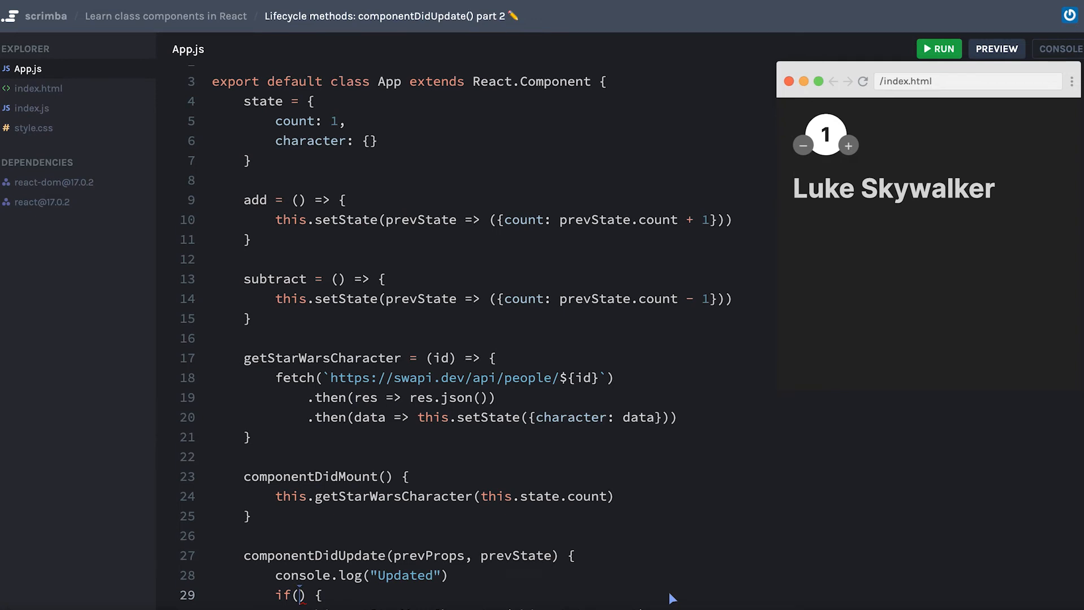
{"action": "type", "text": "prevState."}
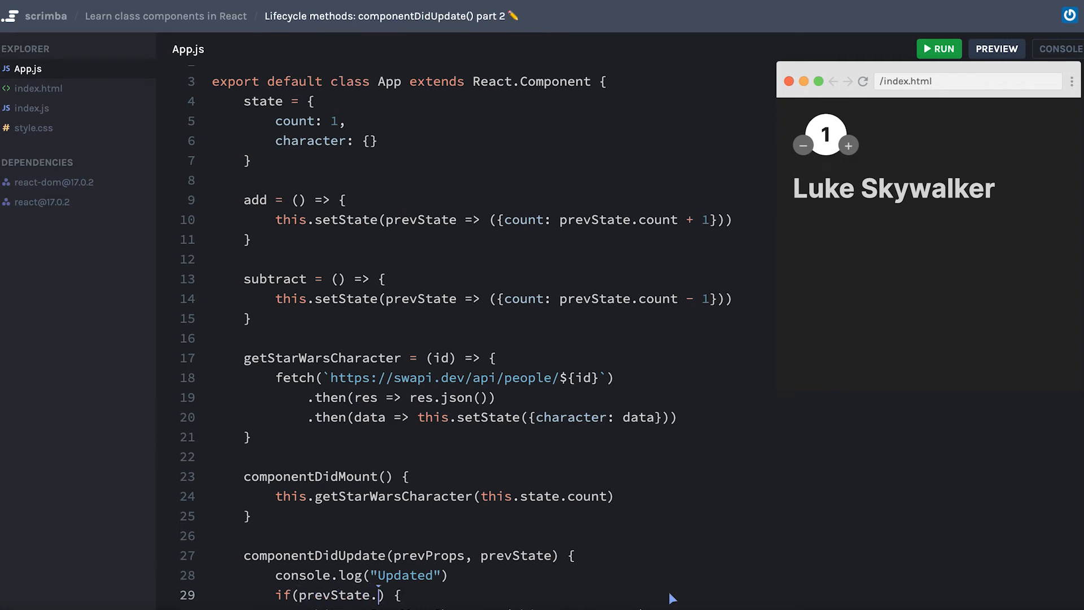
{"action": "type", "text": "count !=="}
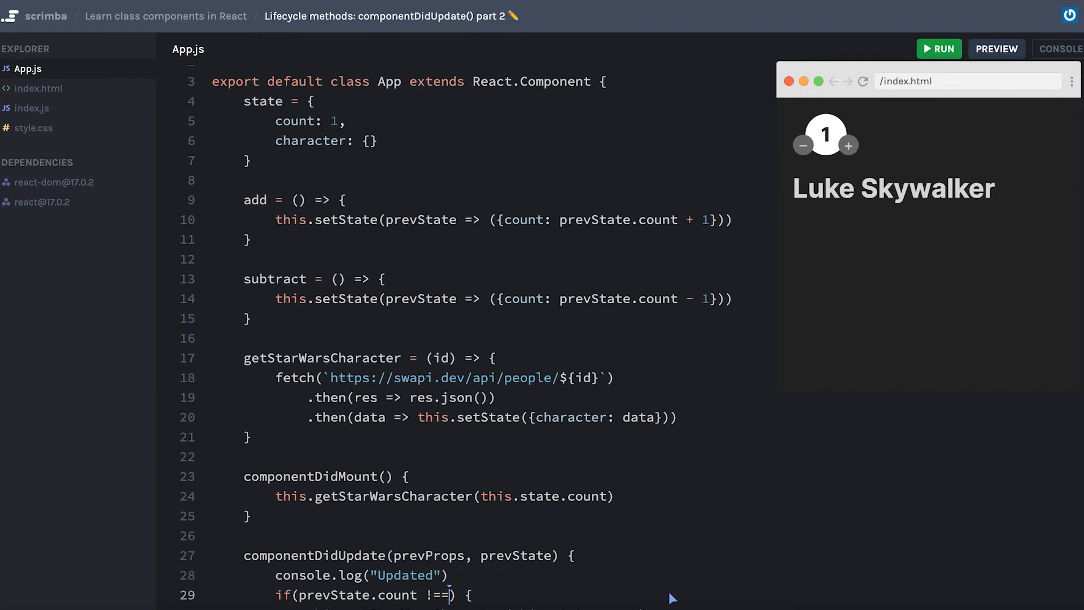
{"action": "type", "text": "this.state.count"}
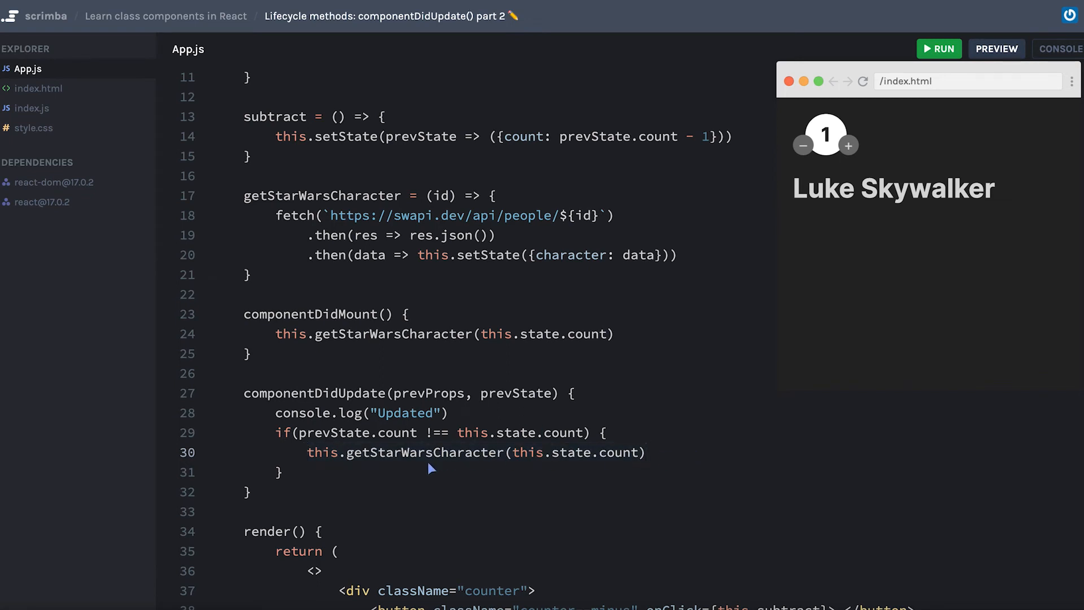
{"action": "scroll", "scroll_direction": "up", "scroll_amount": 3}
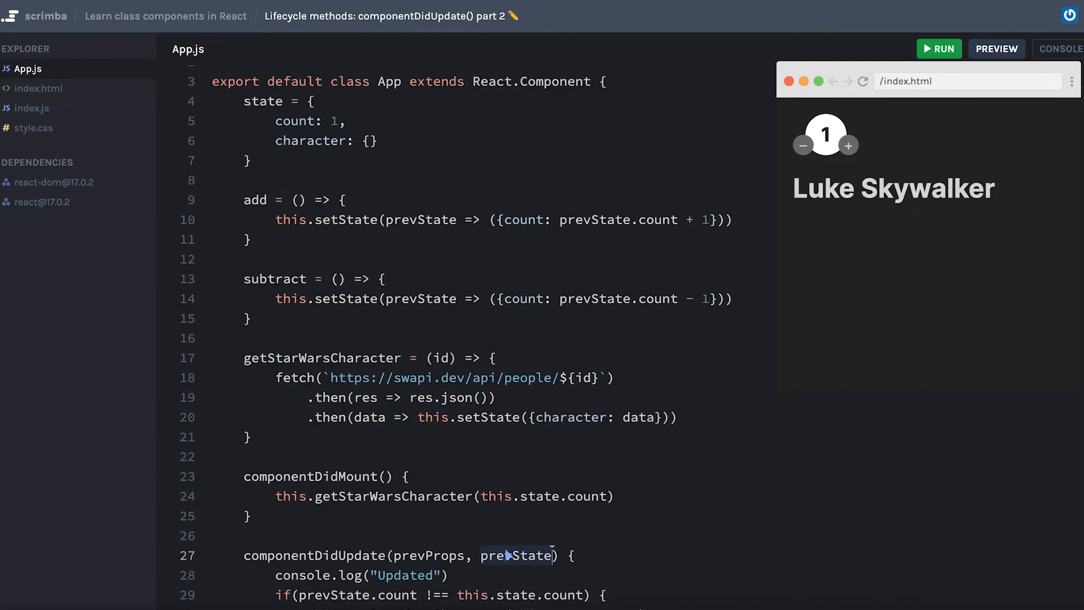
{"action": "scroll", "scroll_direction": "down", "scroll_amount": 3}
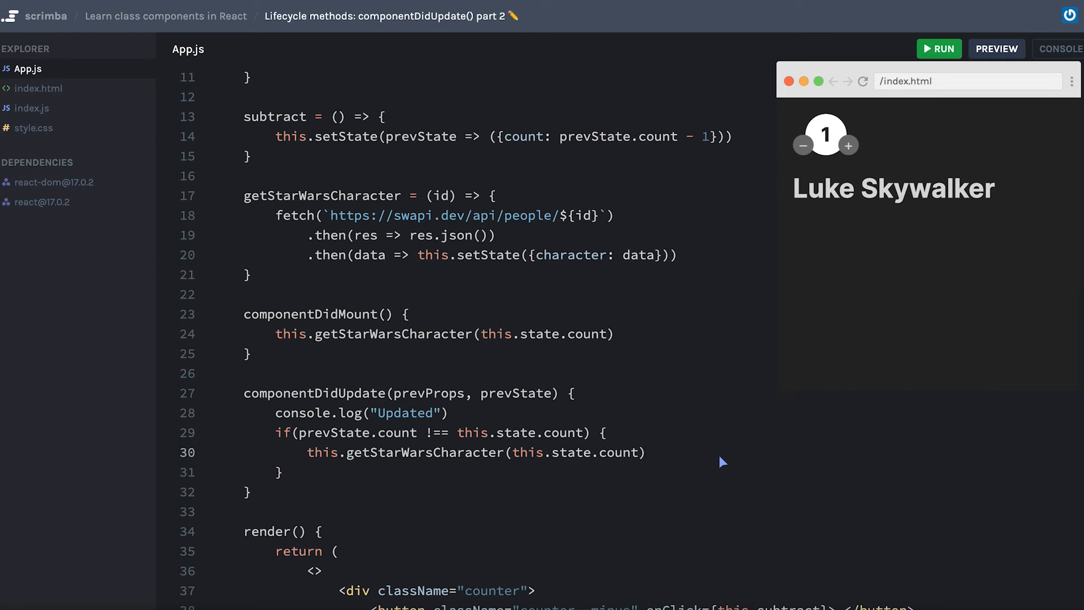
{"action": "left_click", "coordinate": [645, 452]}
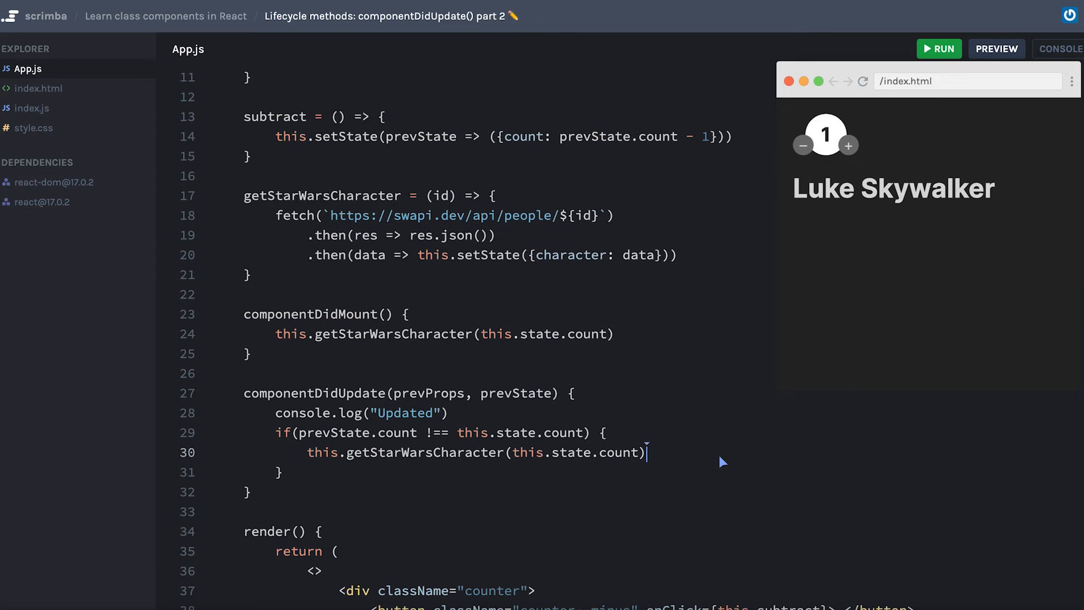
{"action": "mouse_move", "coordinate": [306, 418]}
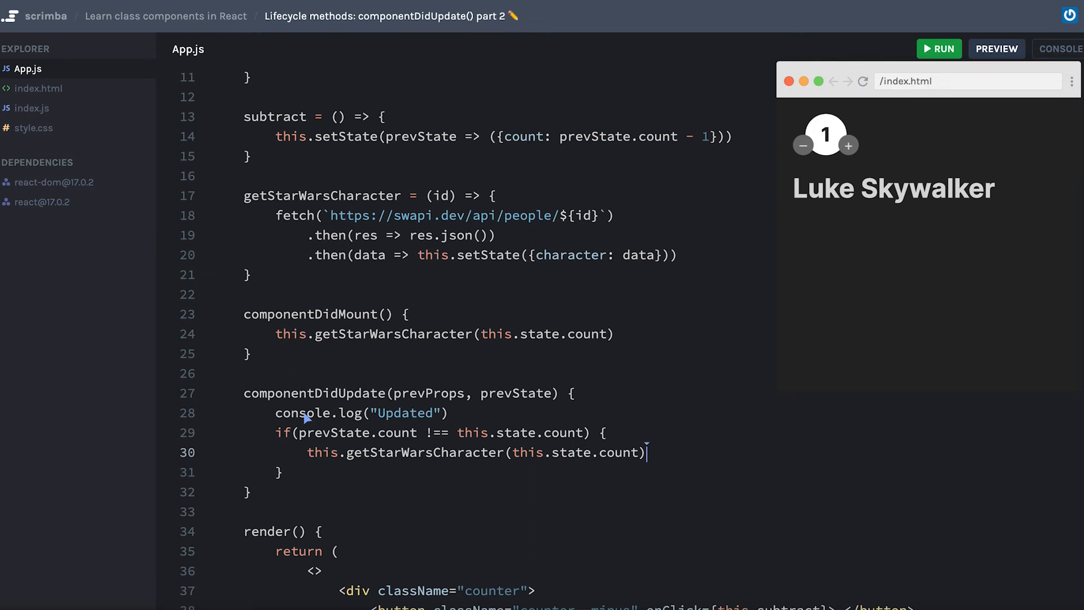
{"action": "mouse_move", "coordinate": [550, 443]}
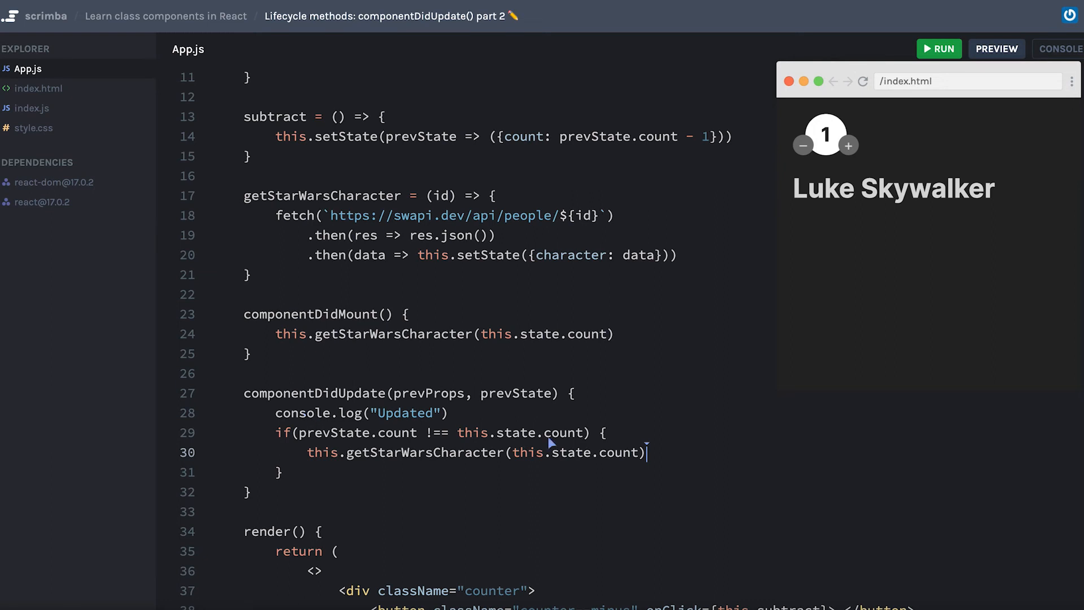
{"action": "mouse_move", "coordinate": [560, 449]}
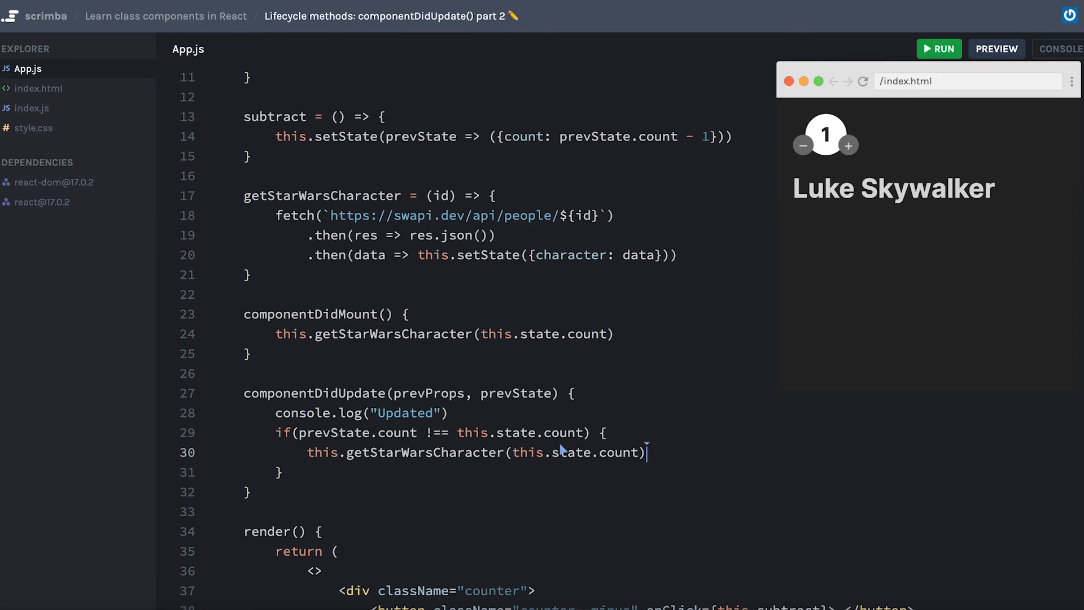
{"action": "mouse_move", "coordinate": [794, 451]}
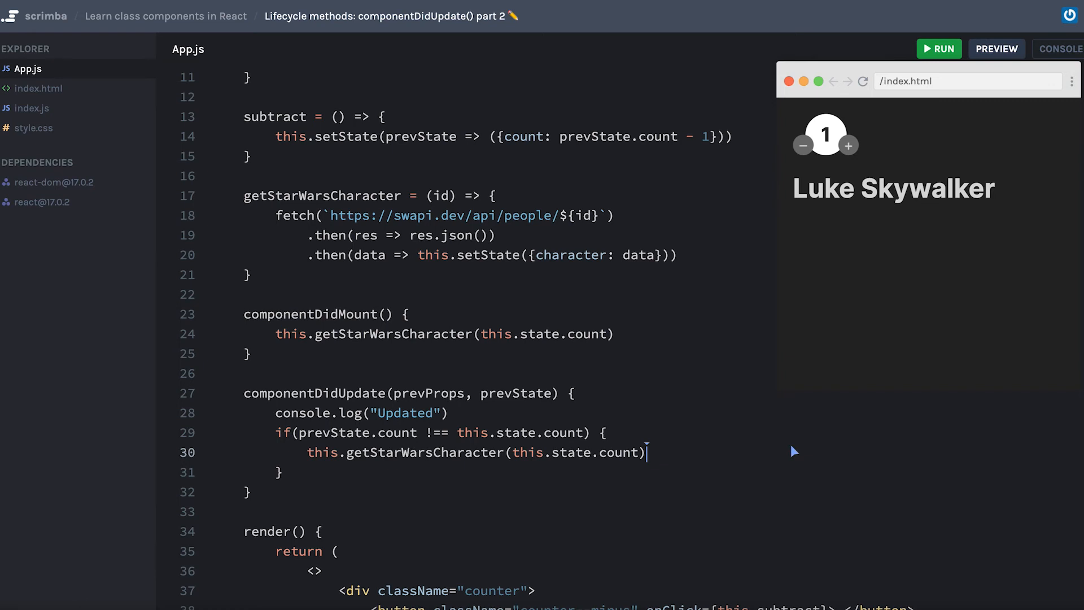
{"action": "mouse_move", "coordinate": [717, 459]}
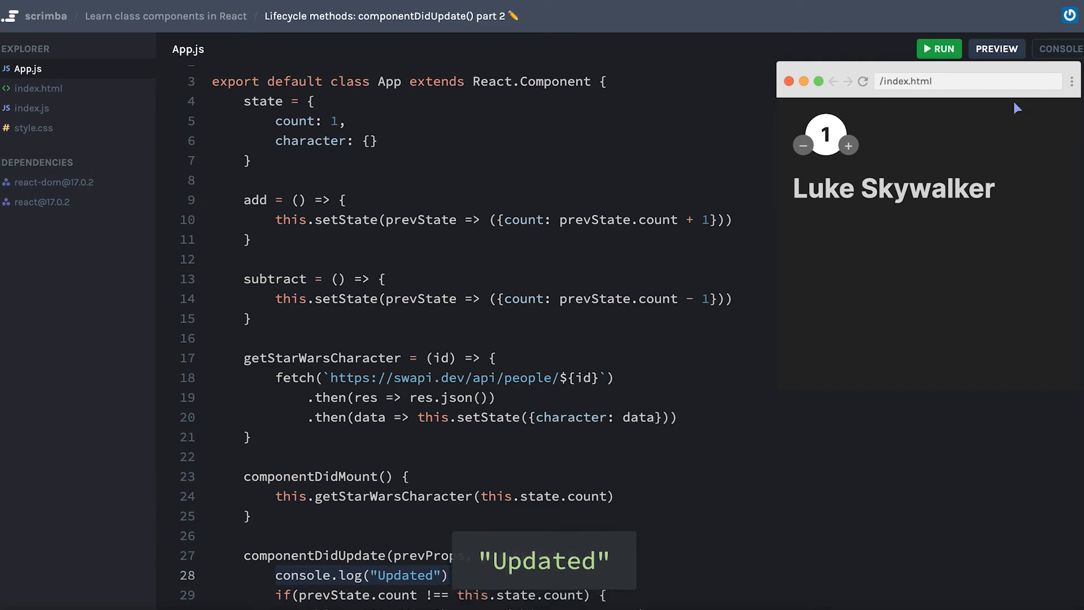
Show the console and increment the count to 2 so C-3PO loads
{"action": "left_click", "coordinate": [1062, 48]}
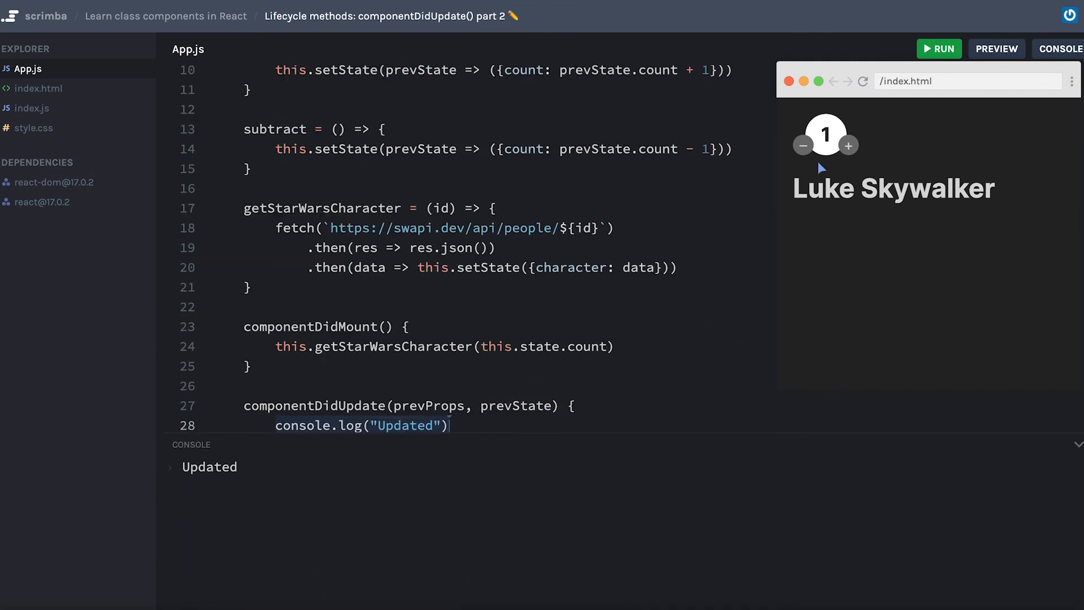
{"action": "mouse_move", "coordinate": [850, 175]}
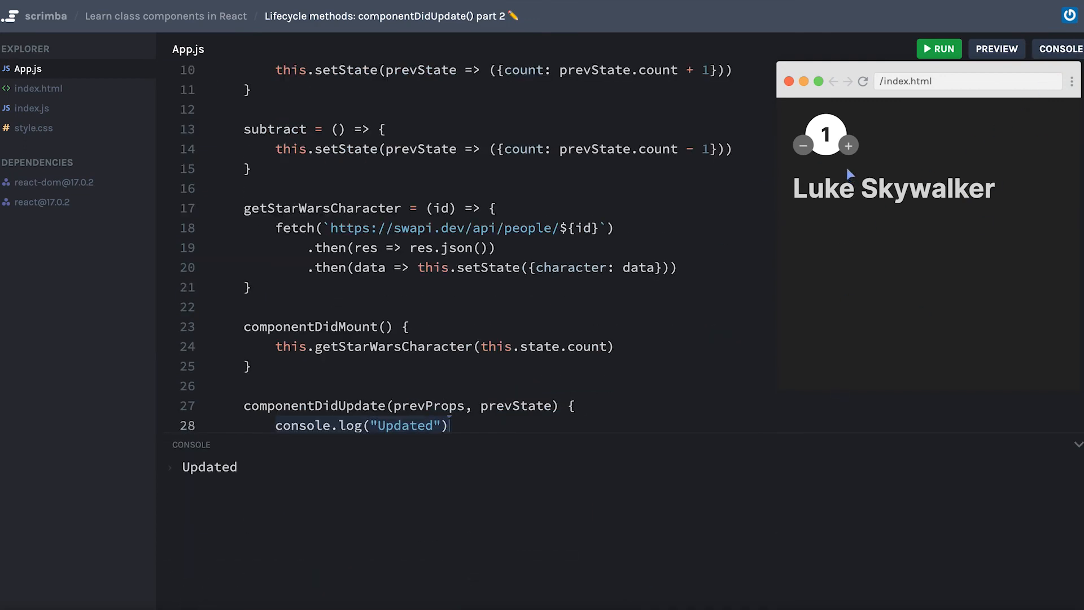
{"action": "left_click", "coordinate": [848, 146]}
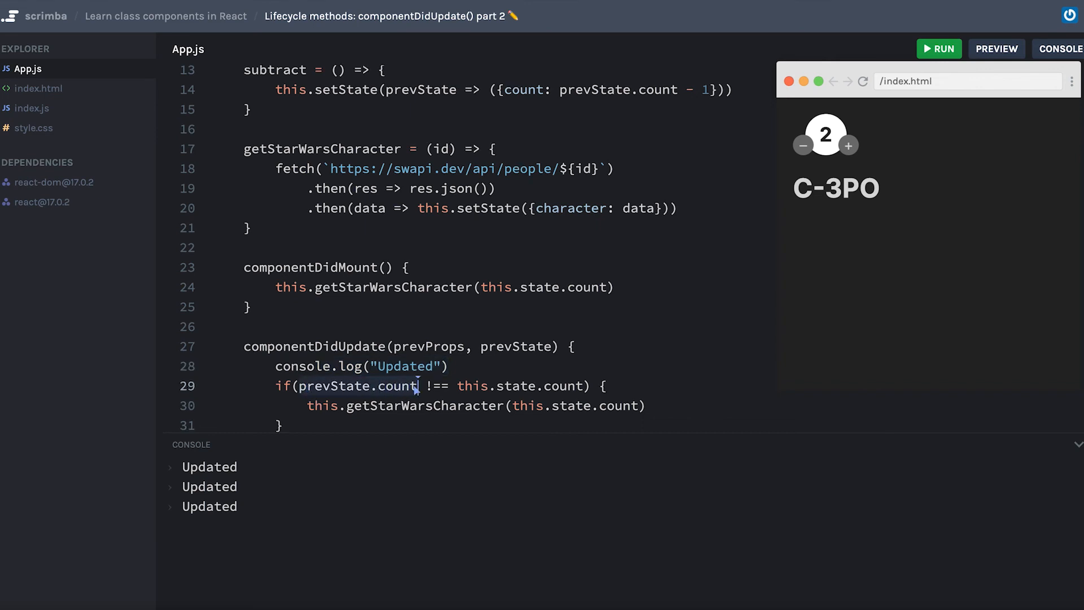
{"action": "mouse_move", "coordinate": [462, 392]}
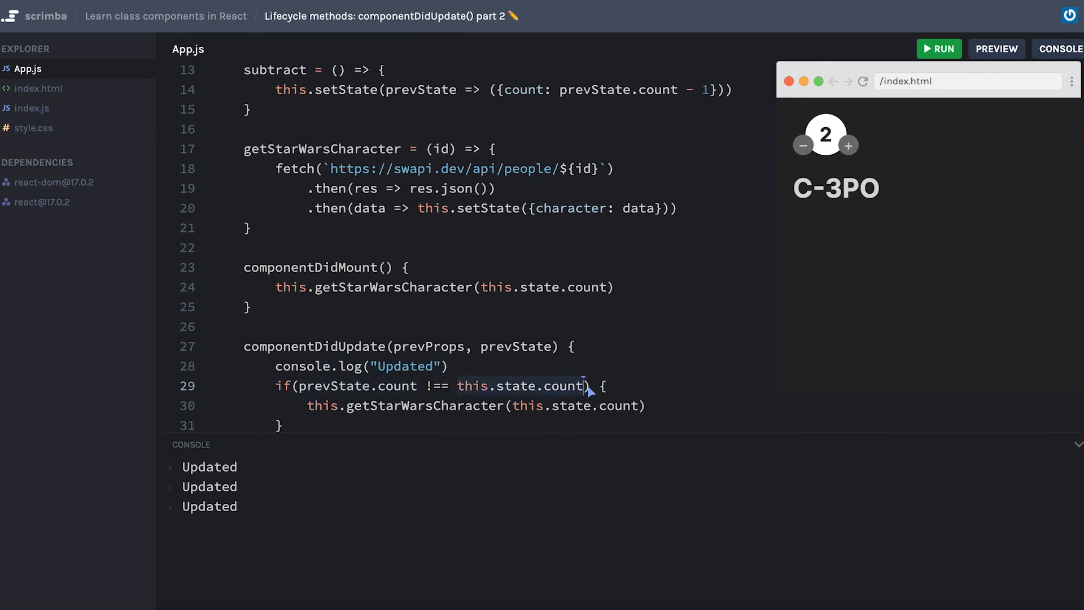
{"action": "mouse_move", "coordinate": [506, 418]}
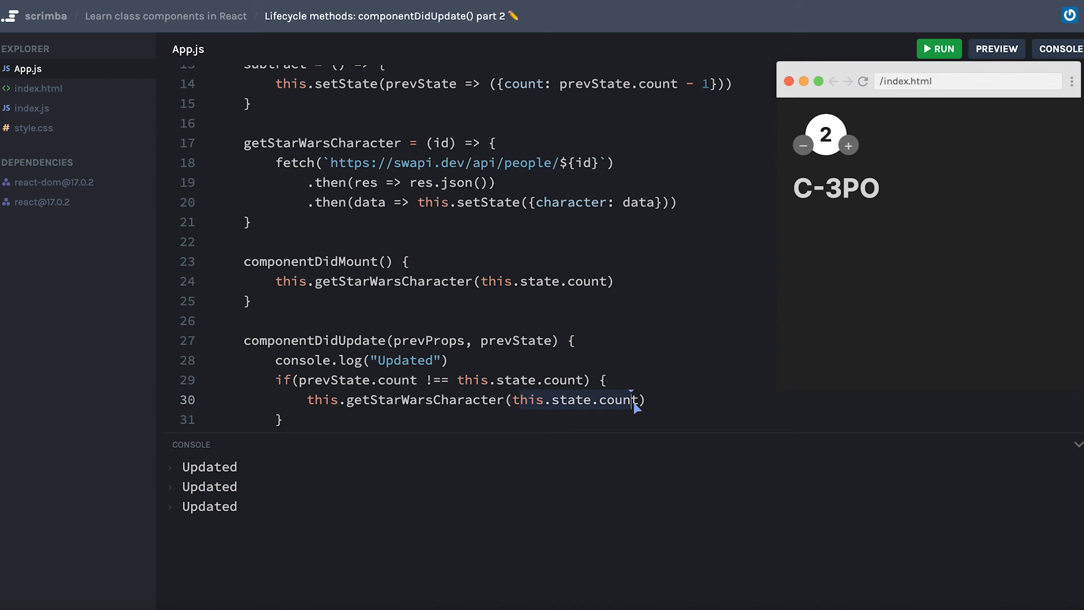
{"action": "scroll", "scroll_direction": "up", "scroll_amount": 3}
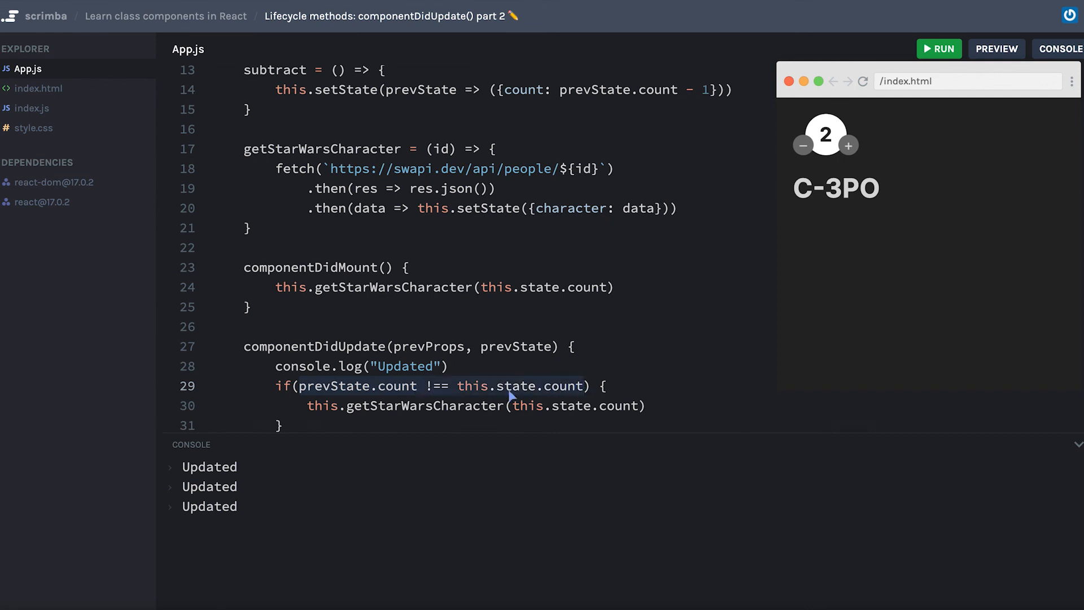
{"action": "mouse_move", "coordinate": [765, 358]}
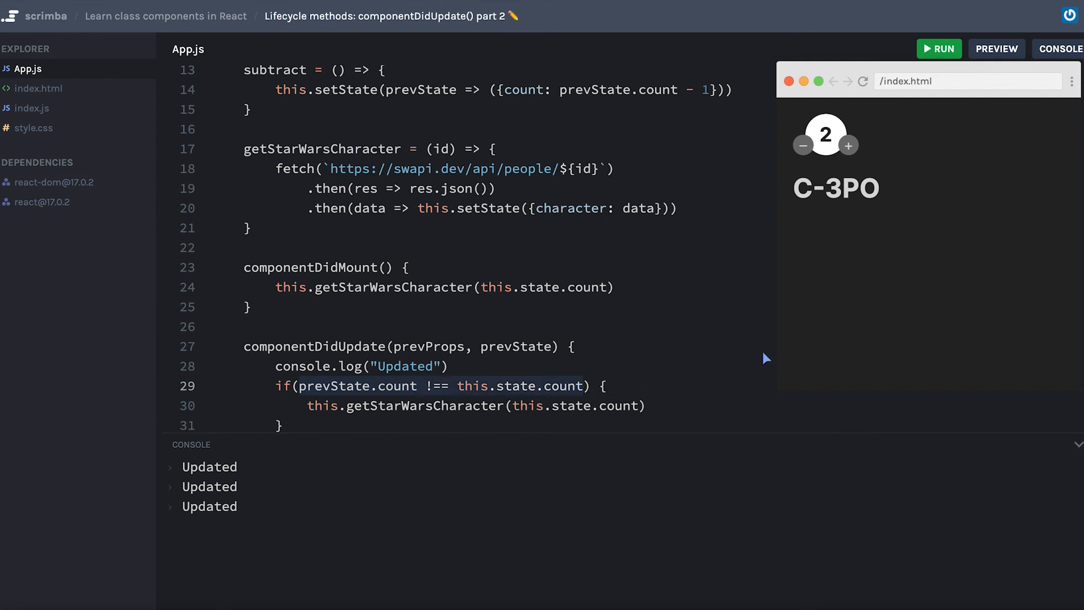
{"action": "mouse_move", "coordinate": [404, 425]}
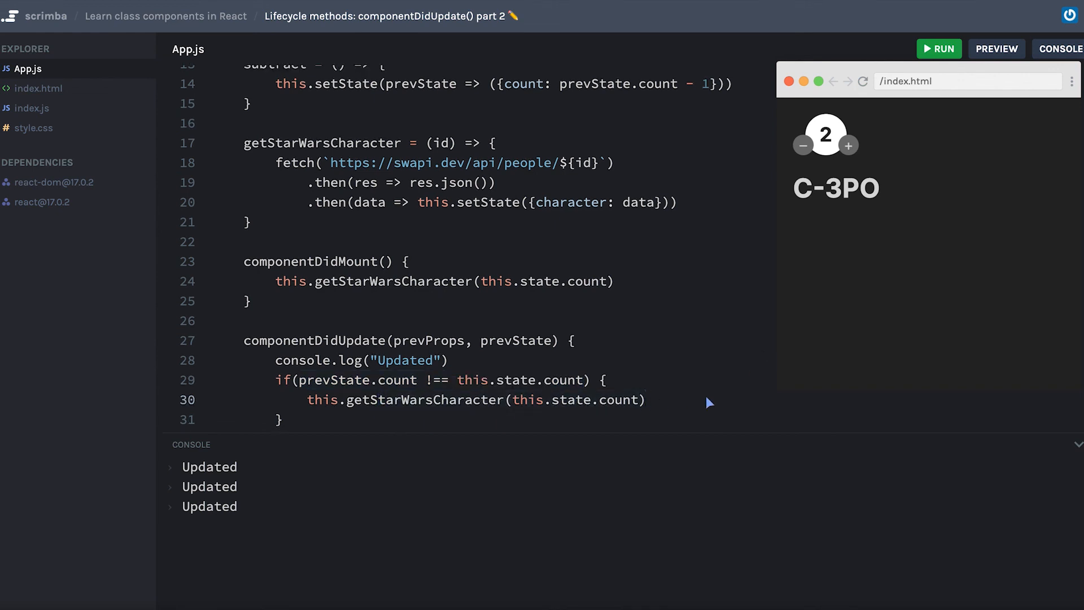
{"action": "mouse_move", "coordinate": [748, 387]}
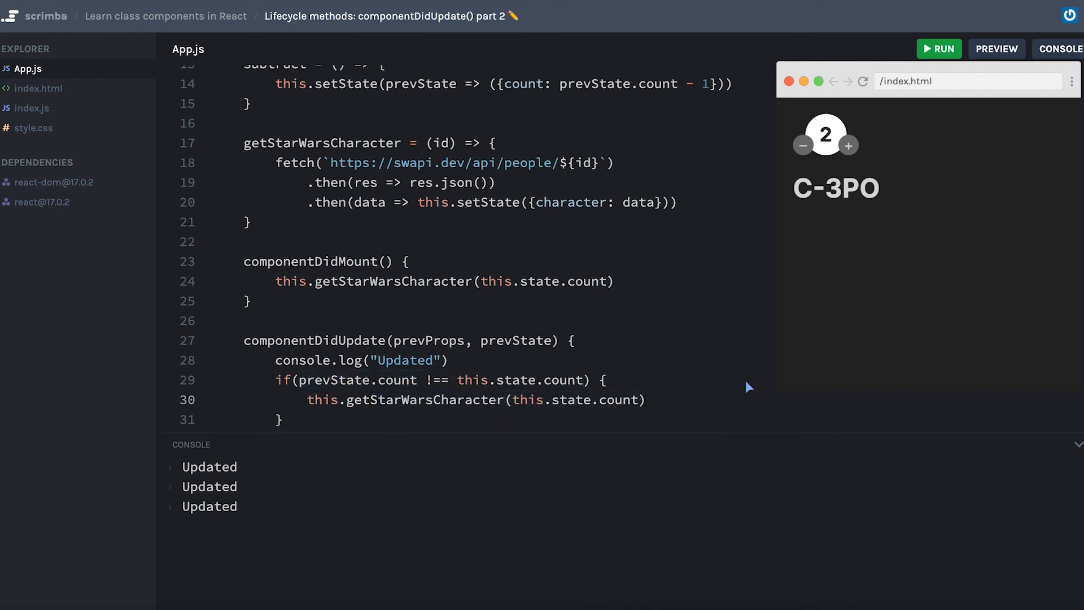
{"action": "mouse_move", "coordinate": [743, 387]}
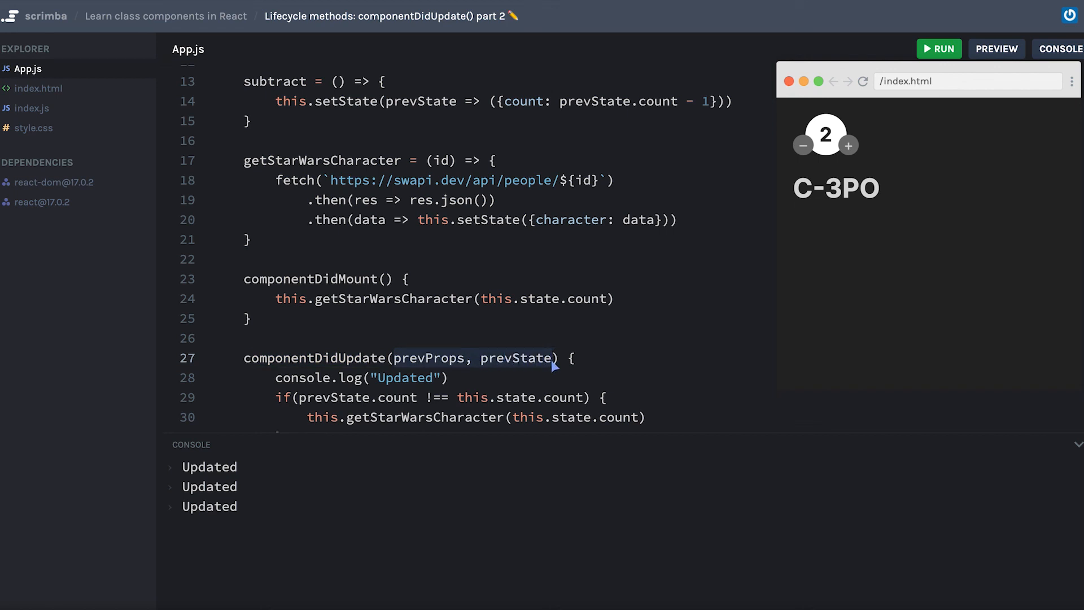
{"action": "mouse_move", "coordinate": [505, 363]}
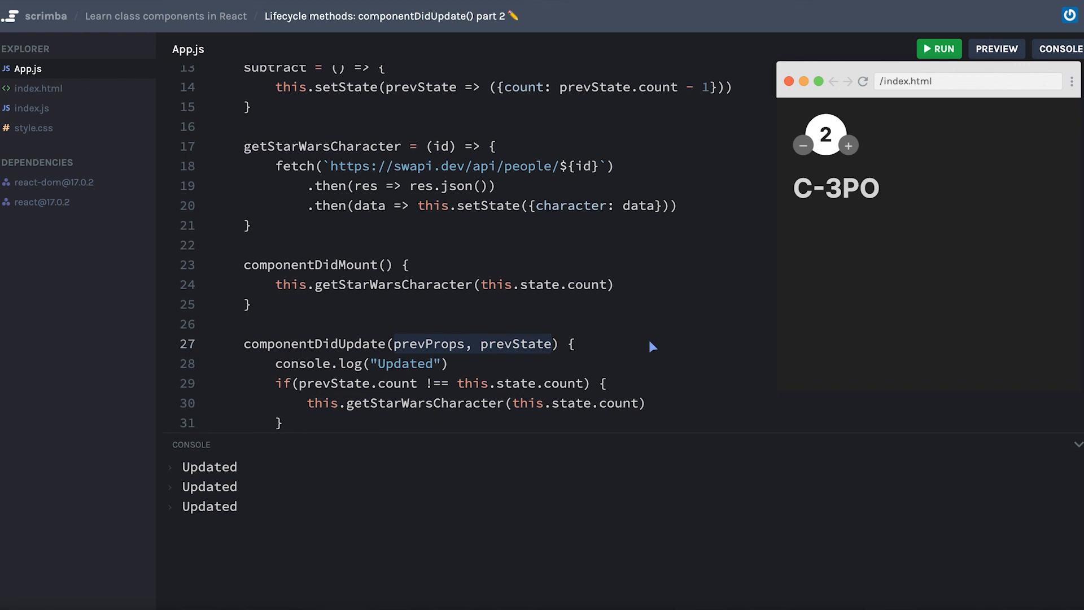
{"action": "mouse_move", "coordinate": [453, 417]}
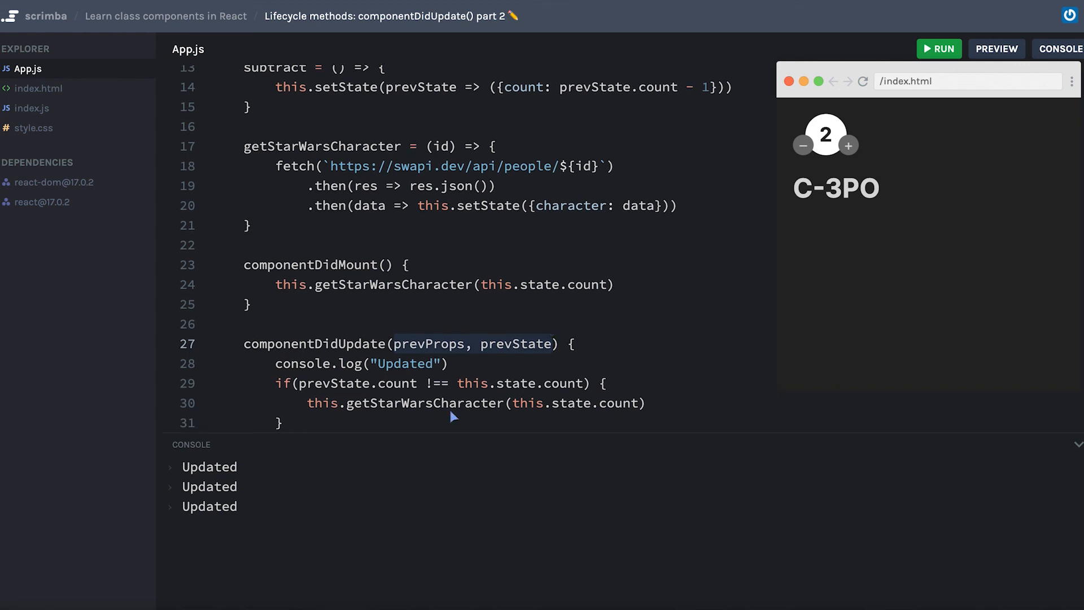
{"action": "mouse_move", "coordinate": [834, 397]}
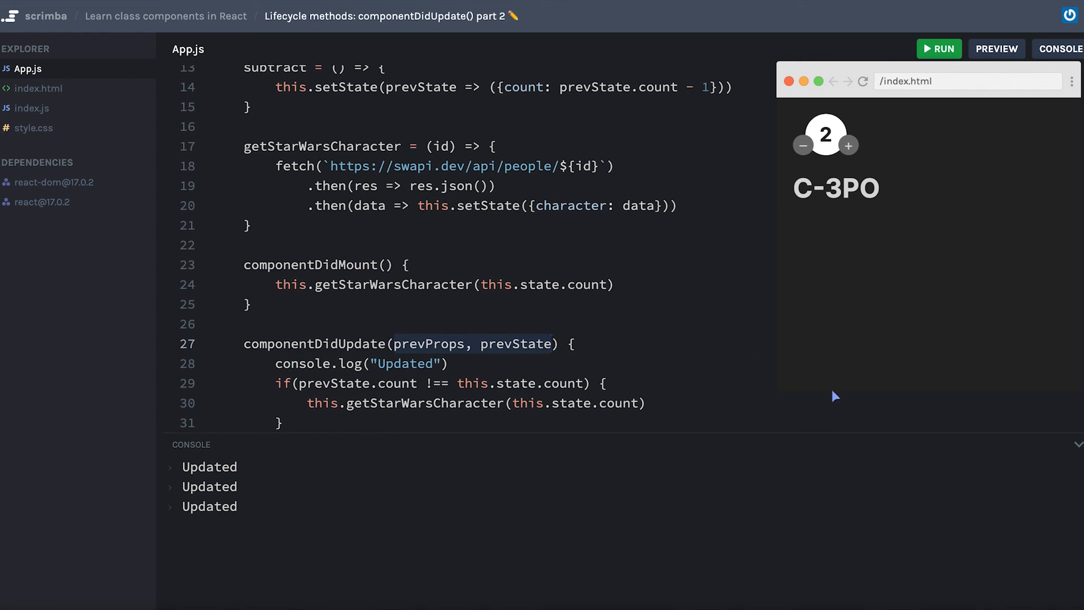